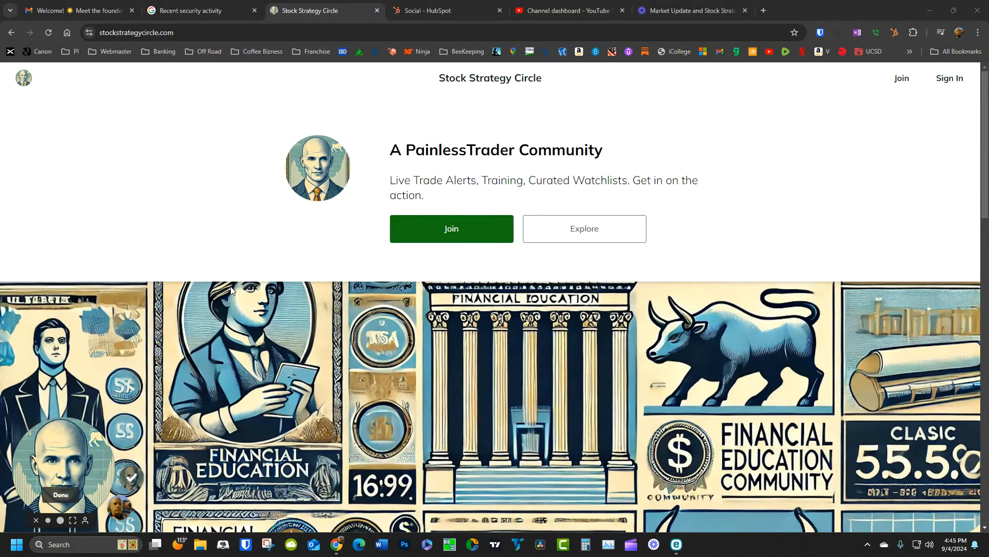
mouse_move(196, 157)
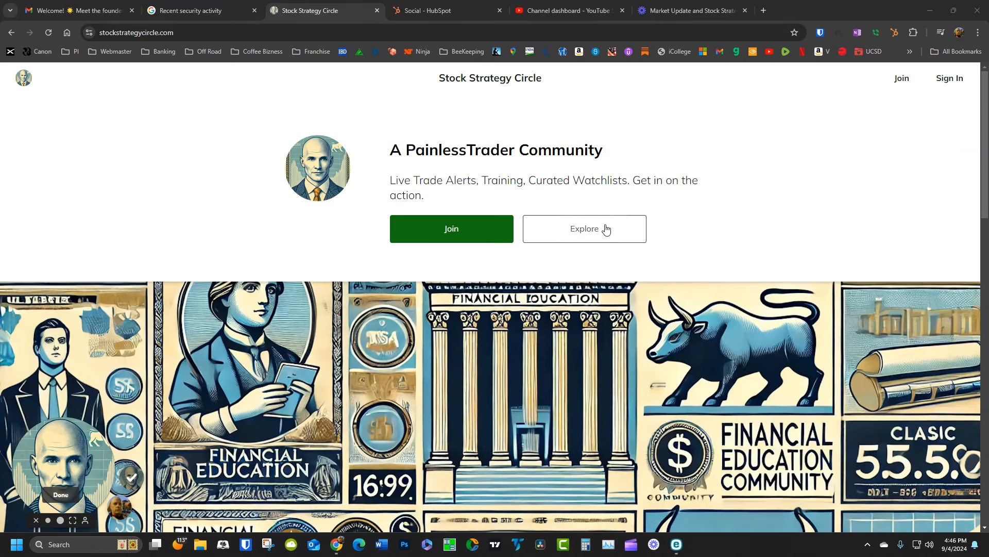
Preview the community, then join and choose Google sign-up on the create-account page.
click(584, 229)
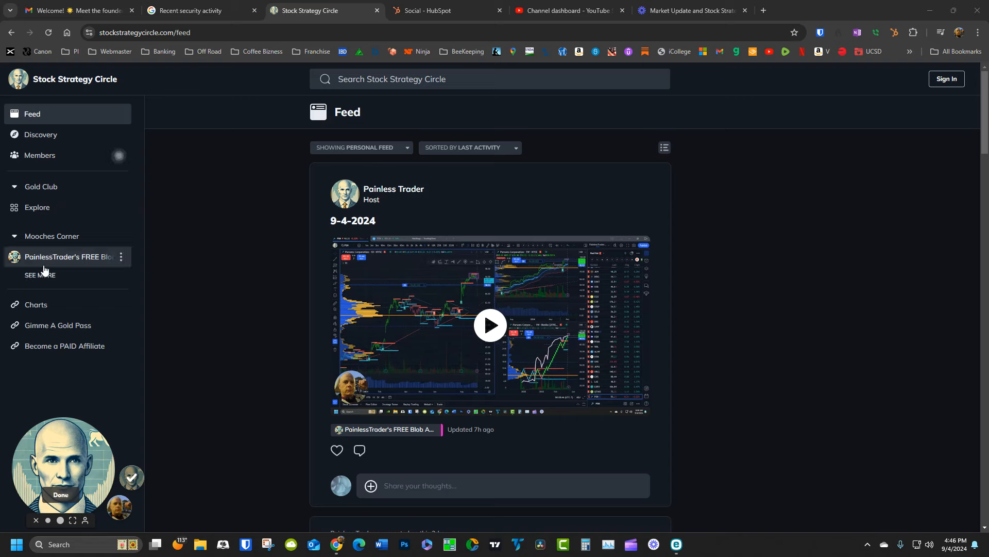
mouse_move(65, 261)
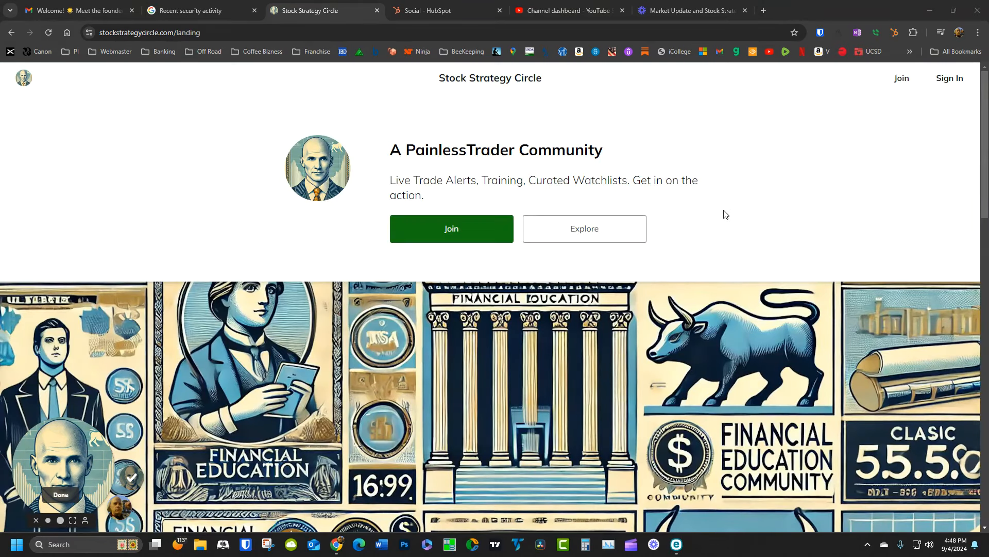
mouse_move(729, 194)
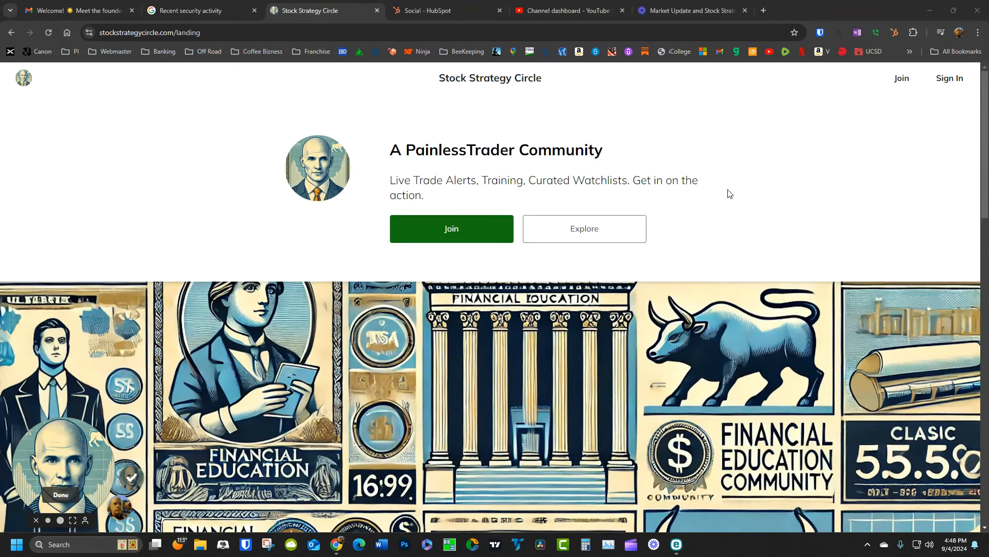
mouse_move(722, 194)
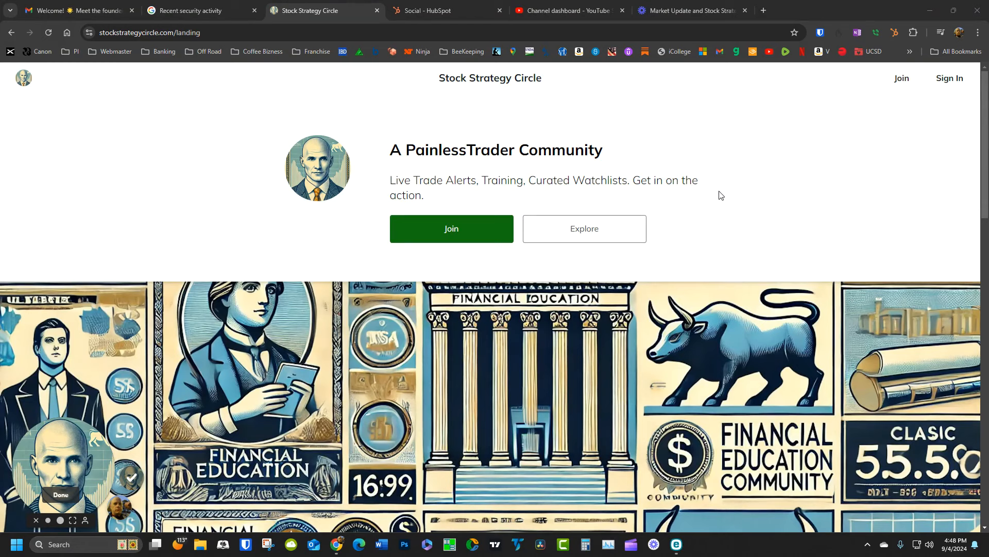
mouse_move(291, 261)
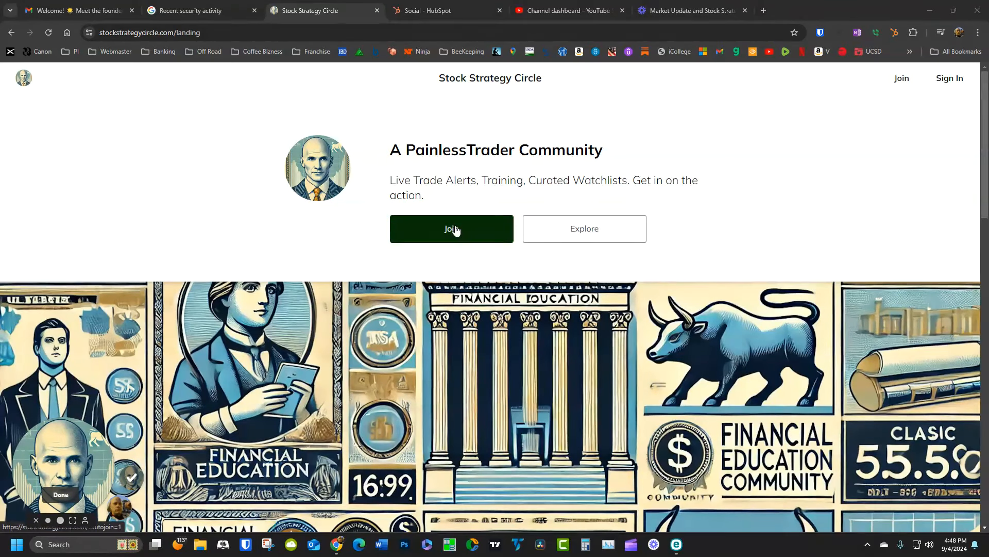
click(451, 228)
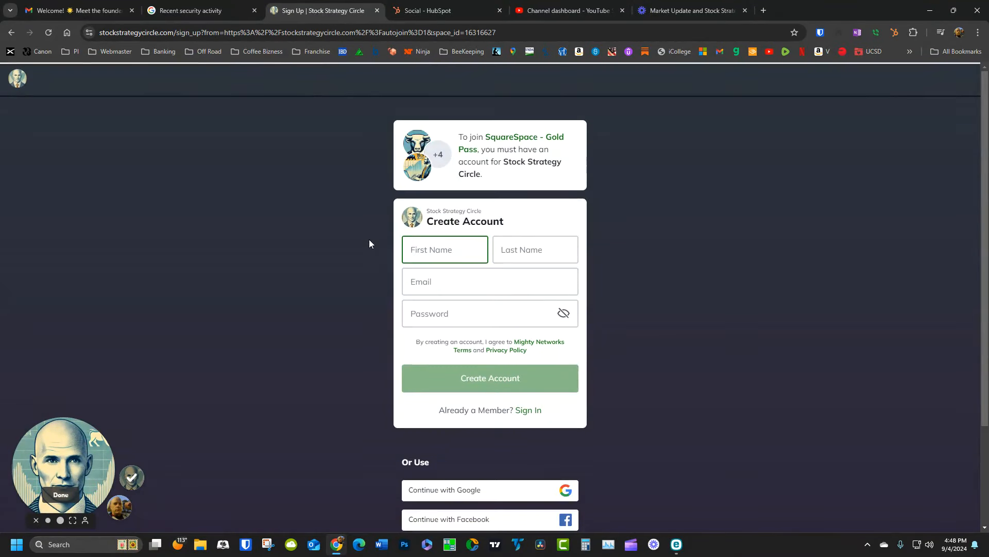
scroll(down, 3)
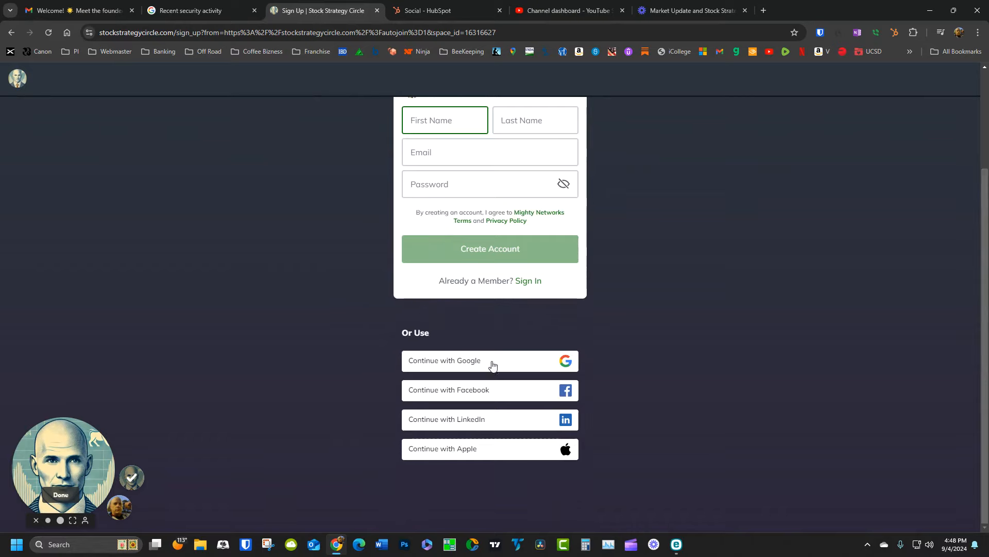
click(444, 120)
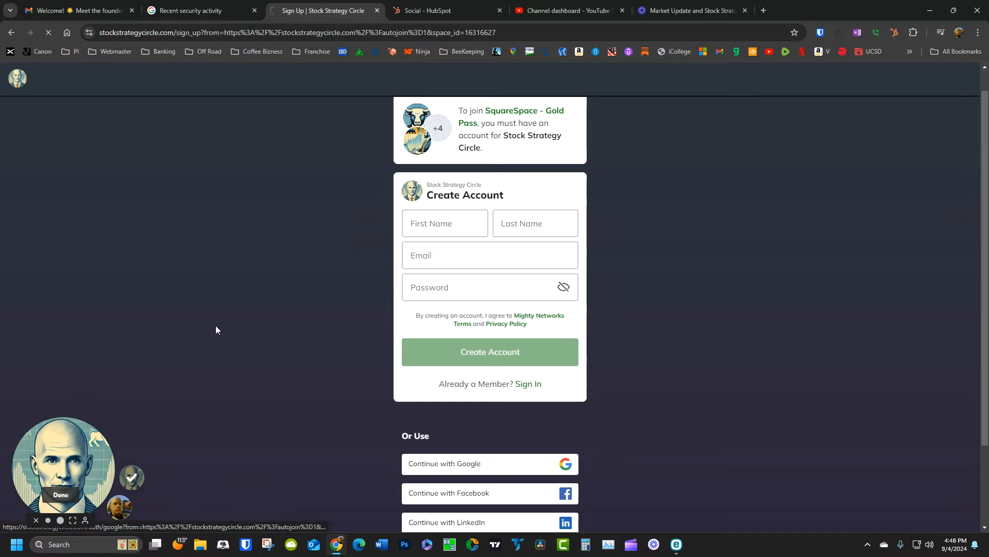
Complete Google sign-in and review the feed's Low Float Stock and 9-4-2024 posts.
click(489, 352)
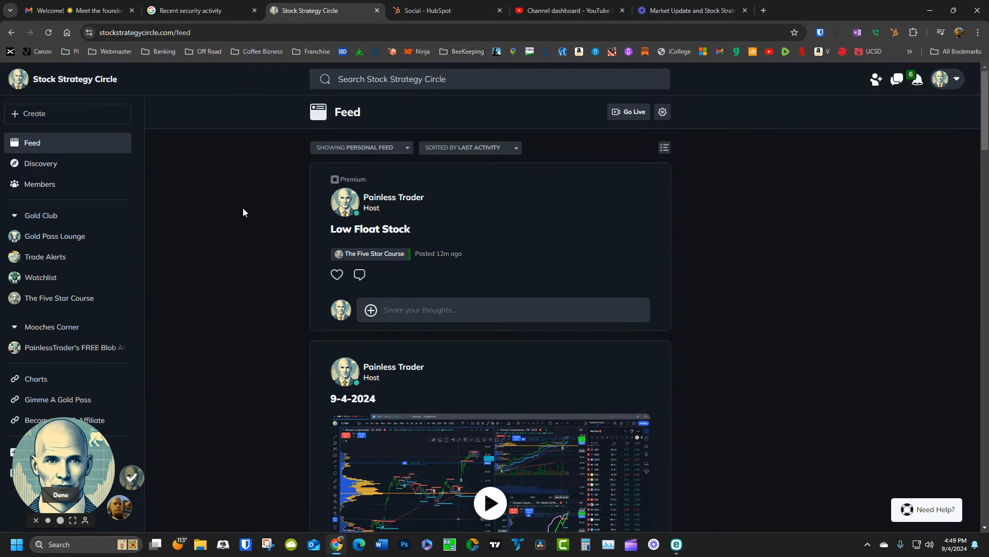
mouse_move(472, 234)
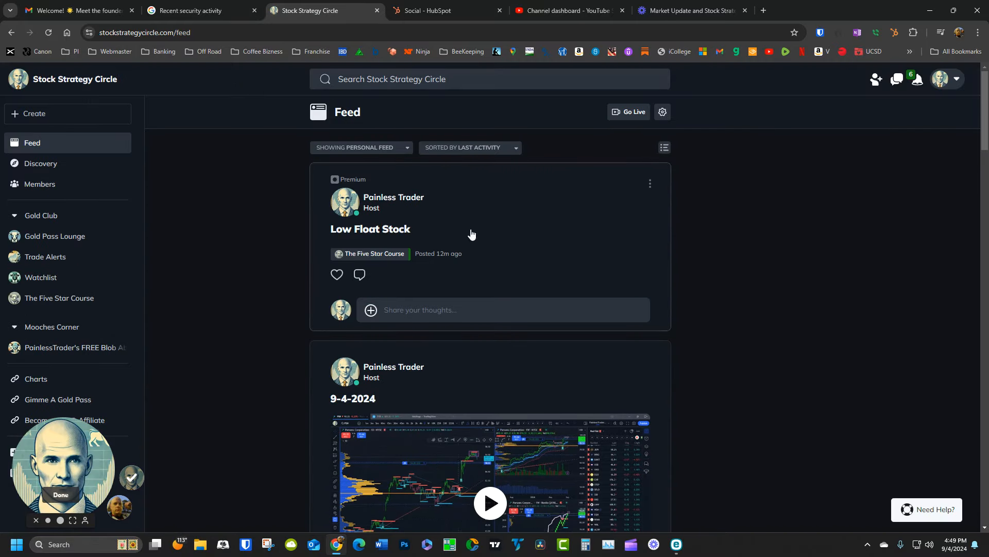
mouse_move(459, 277)
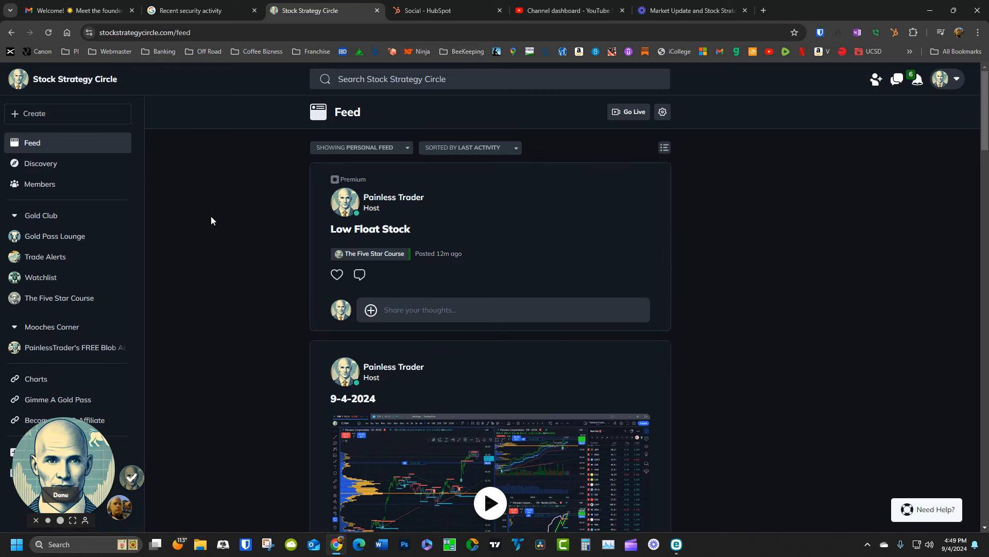
scroll(down, 3)
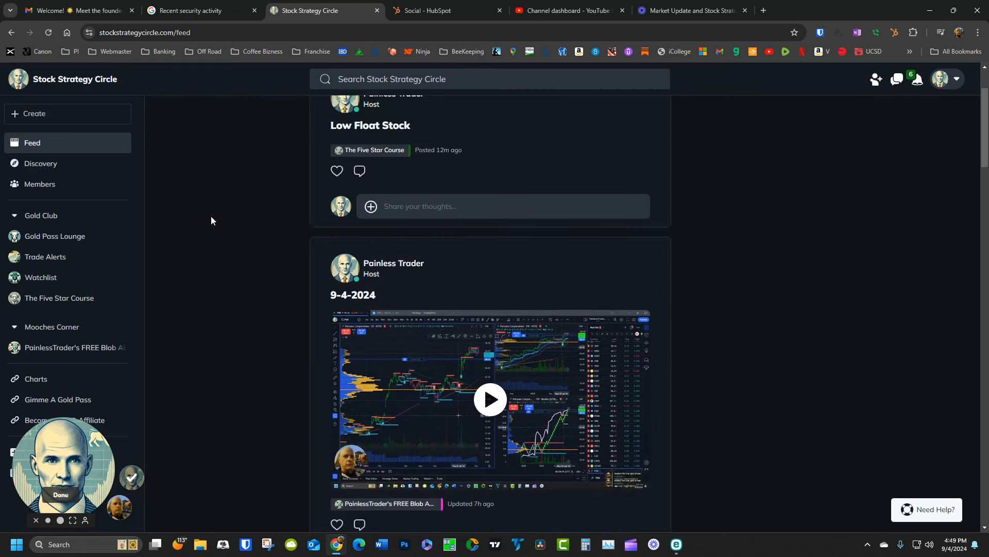
scroll(down, 3)
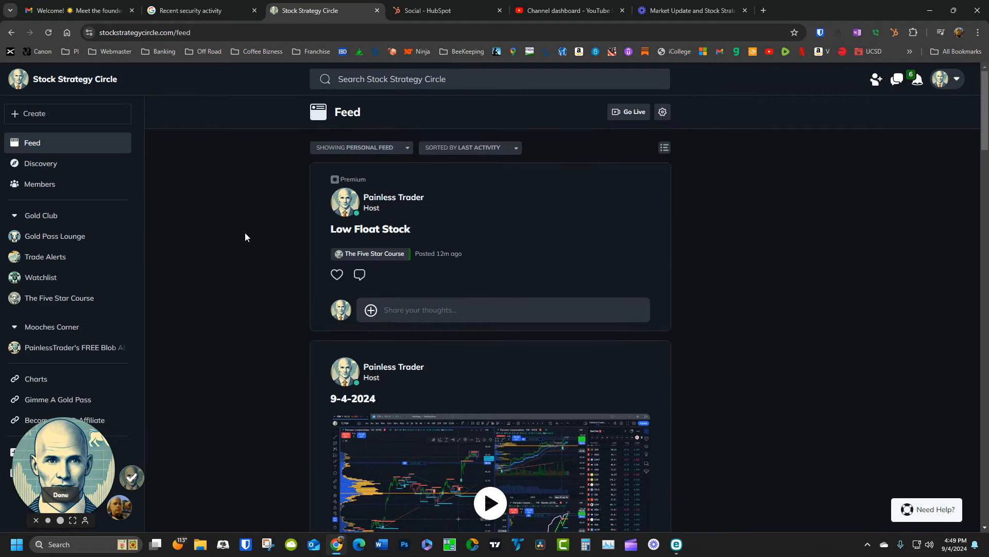
Browse the Trade Alerts space and open the BOUGHT 1 FRPT @ 140.15 alert post.
click(45, 257)
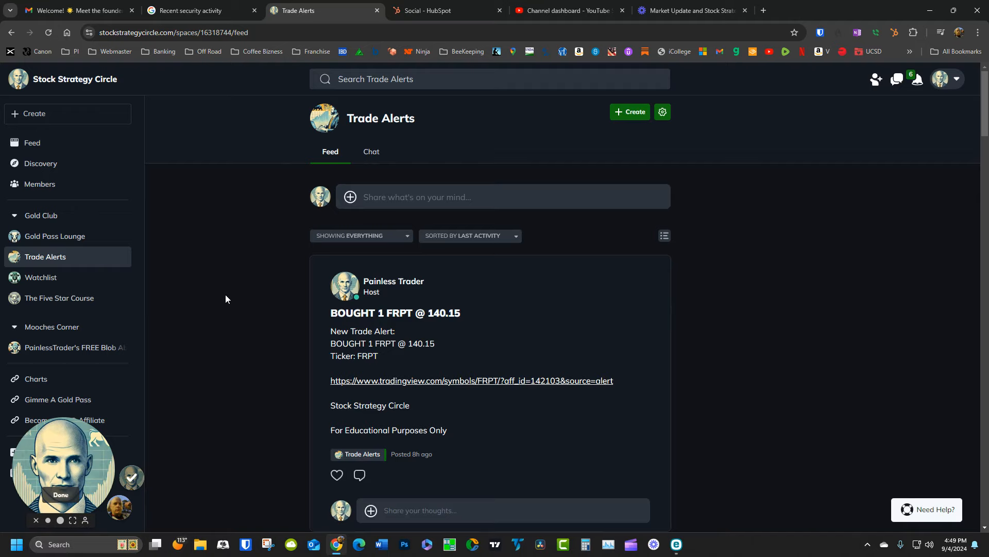
scroll(down, 3)
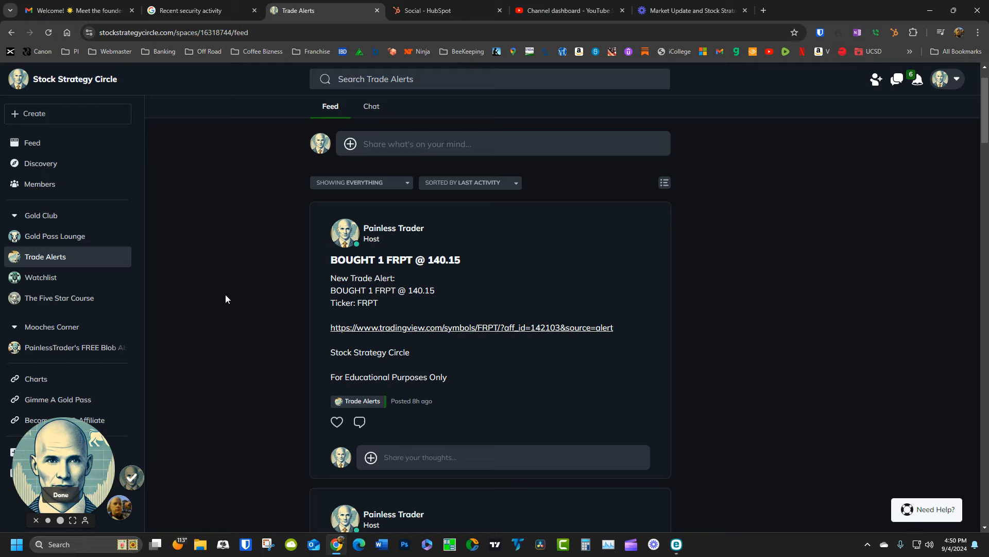
mouse_move(234, 308)
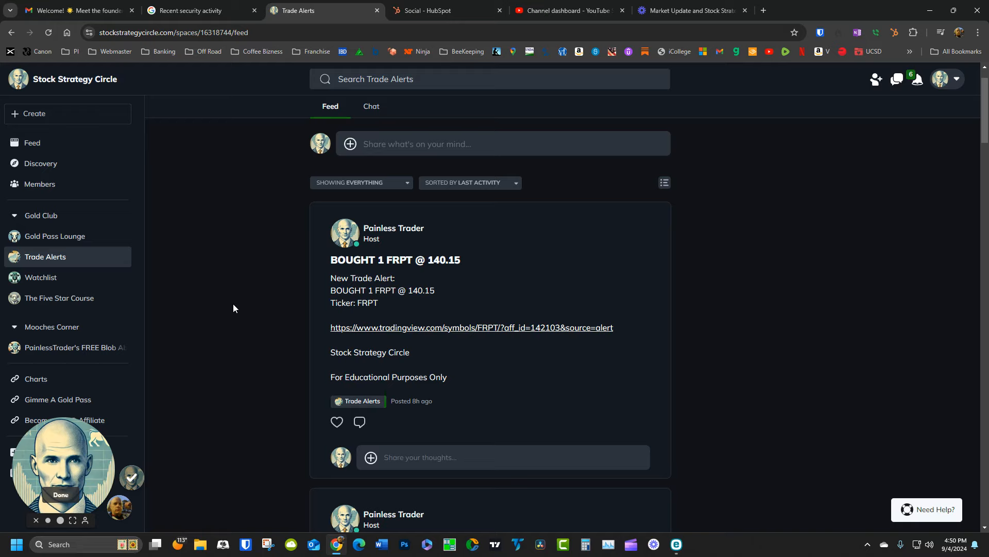
mouse_move(250, 285)
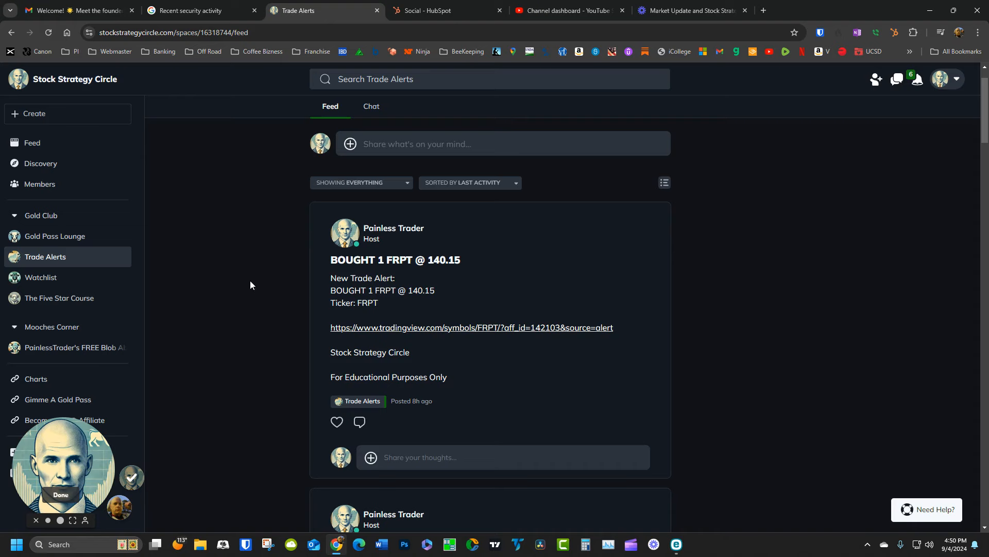
scroll(down, 3)
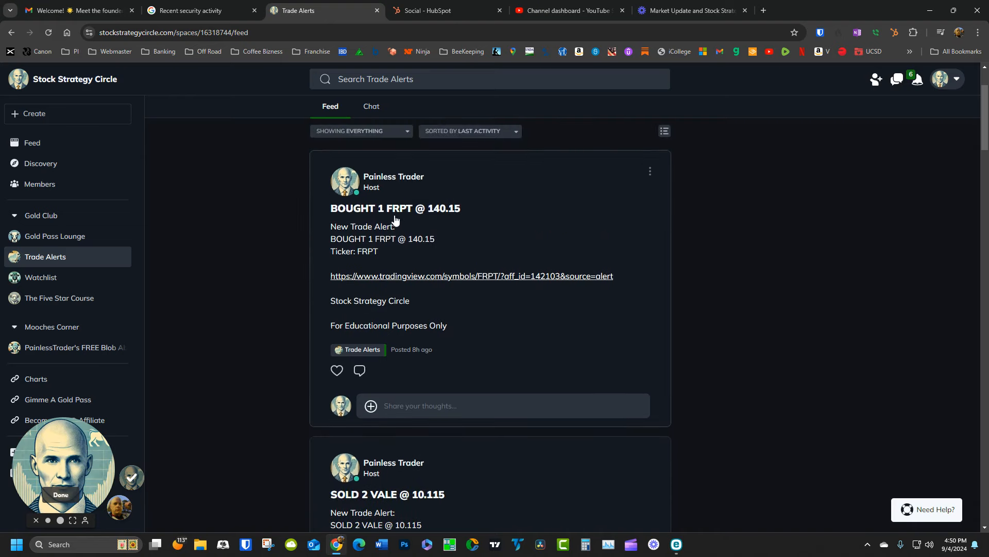
mouse_move(404, 223)
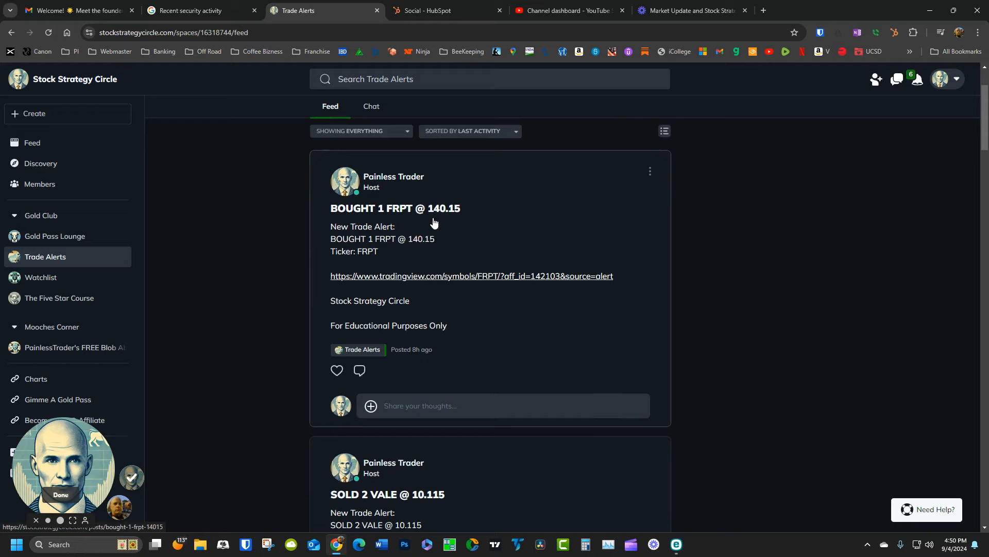
mouse_move(266, 229)
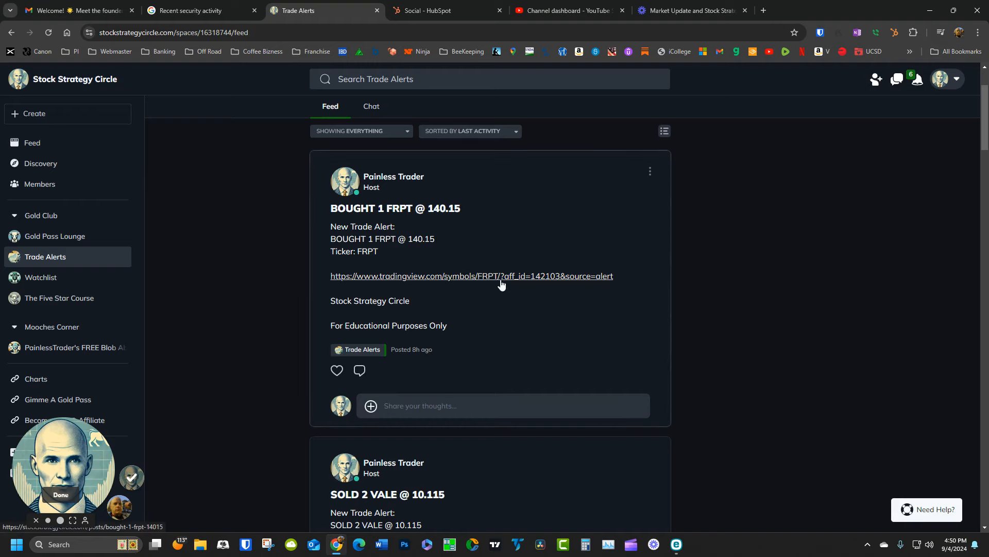
click(394, 207)
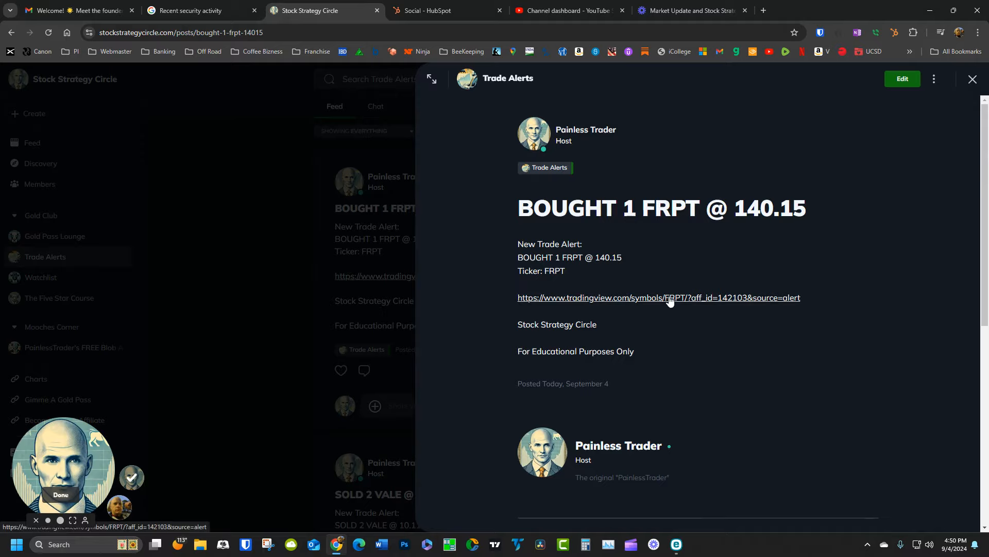
Follow the alert's TradingView link and open Freshpet's full Supercharts layout.
click(658, 297)
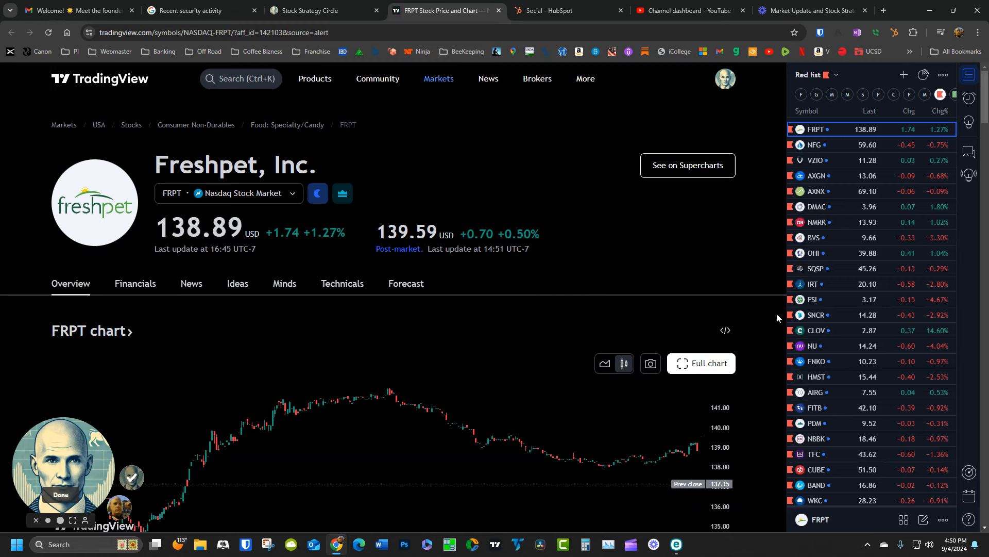
mouse_move(386, 339)
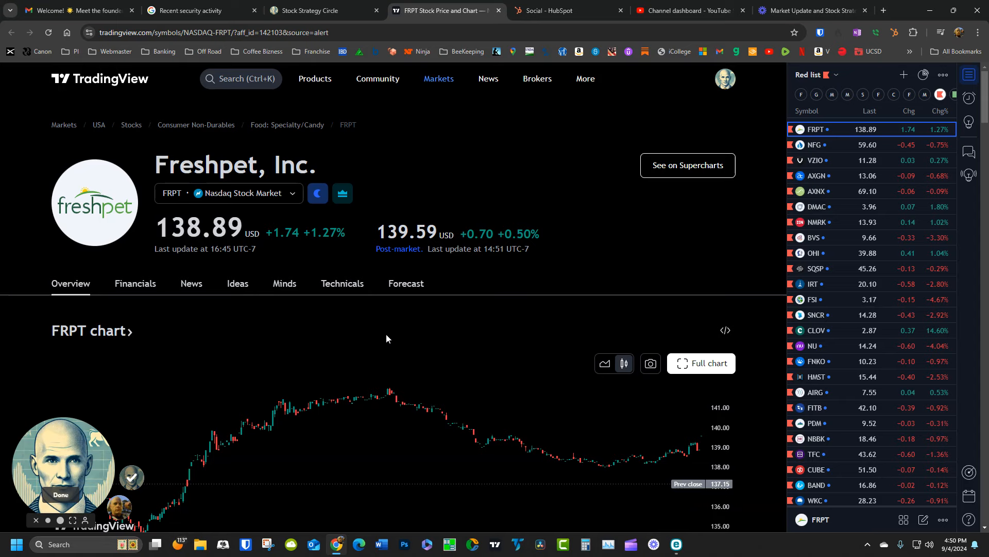
mouse_move(158, 139)
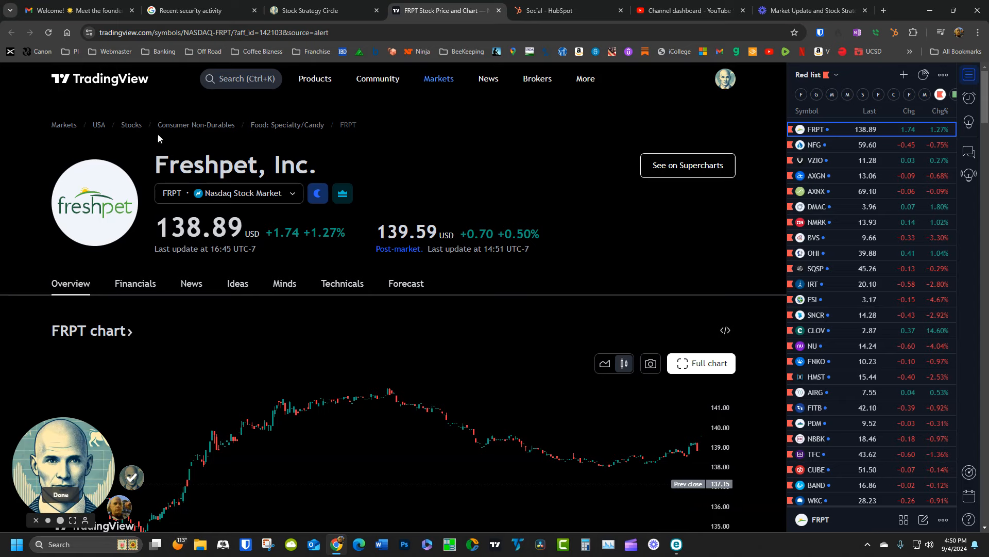
mouse_move(133, 413)
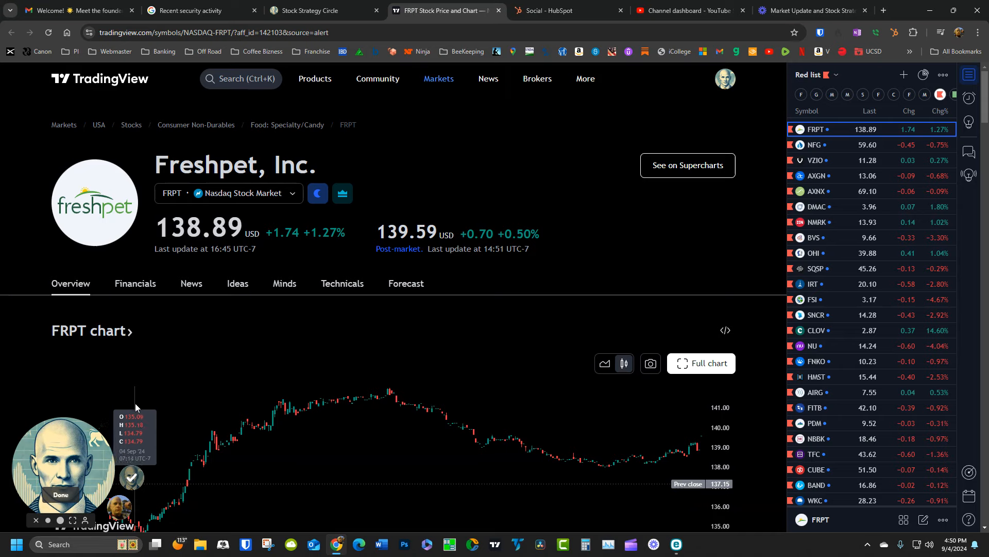
mouse_move(201, 358)
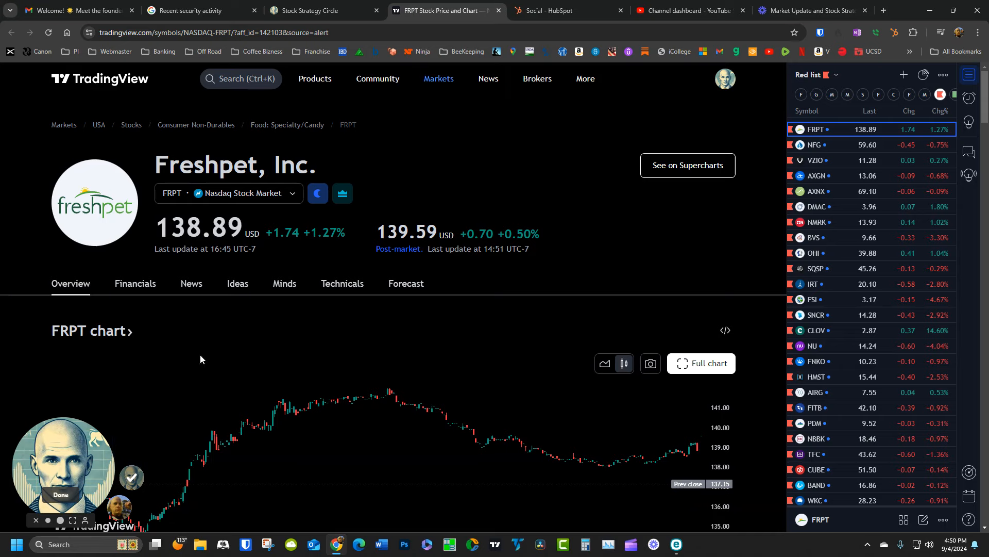
mouse_move(334, 332)
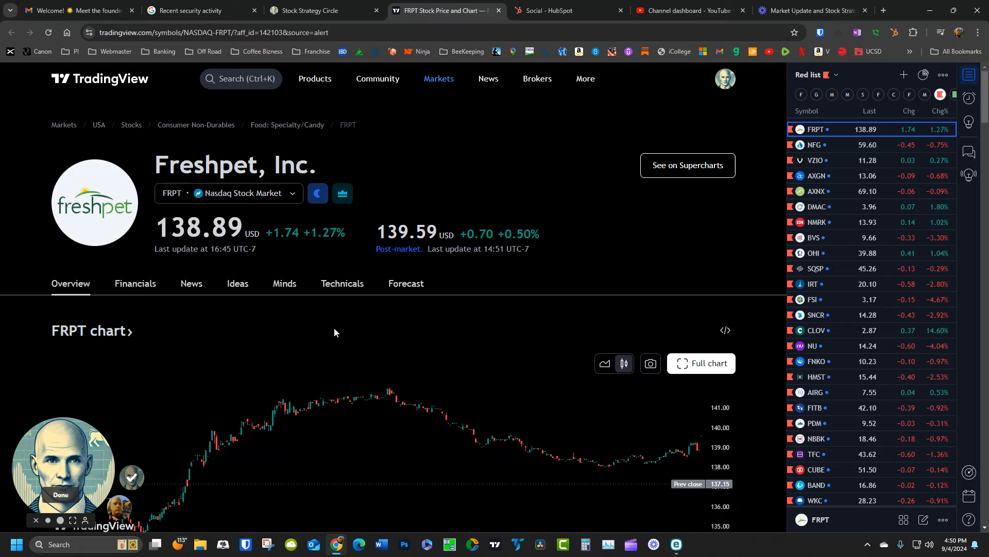
mouse_move(687, 165)
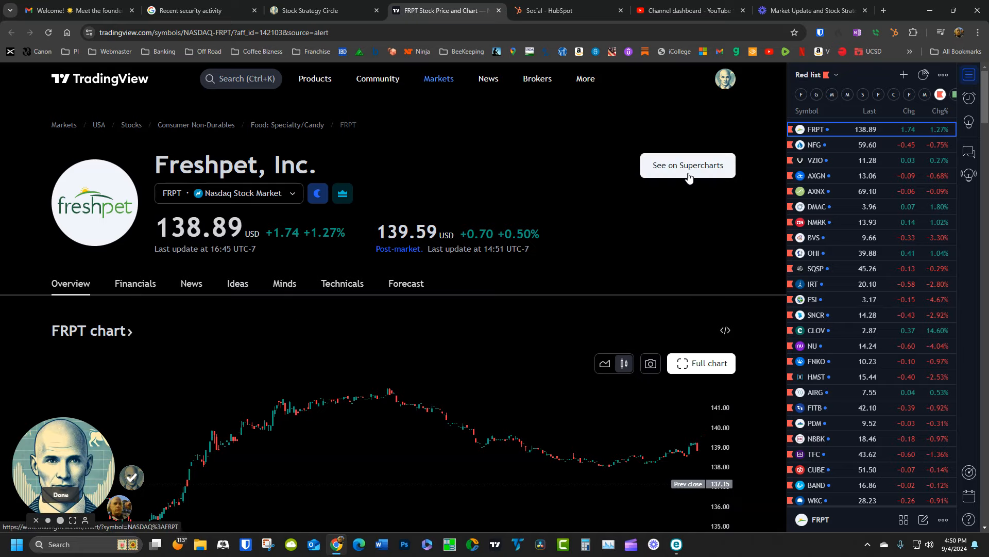
click(687, 165)
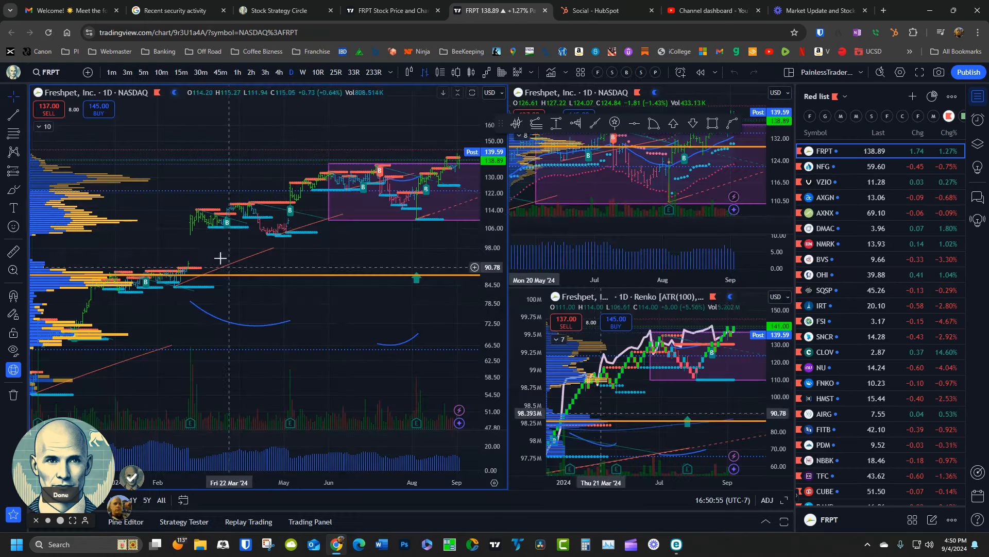
mouse_move(300, 171)
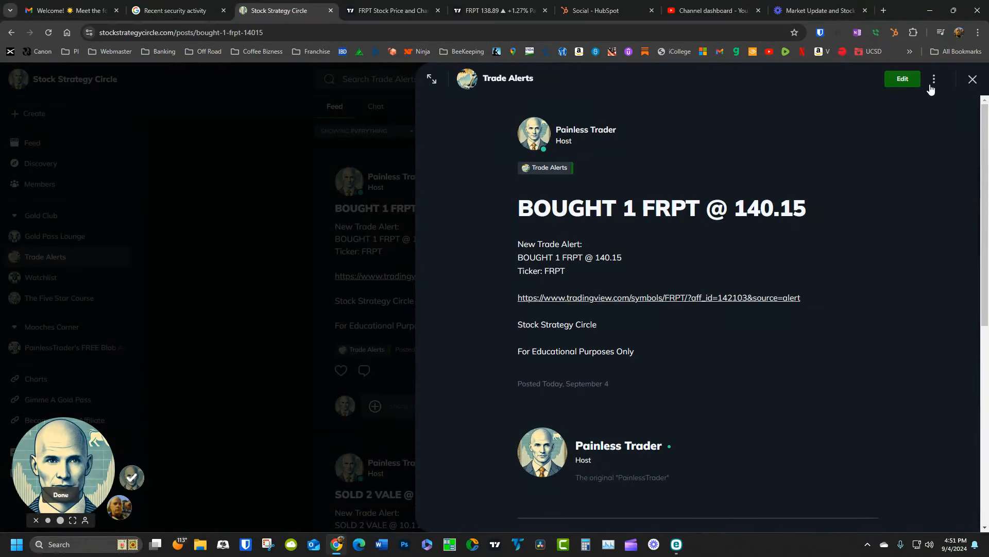
Close the FRPT post, browse earlier trade alerts, and switch to the Watchlist space.
click(974, 79)
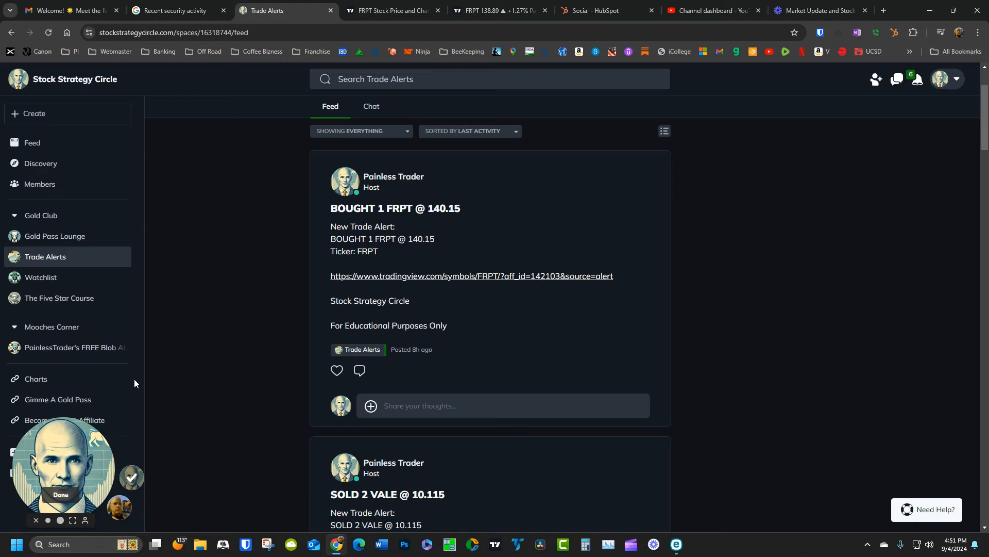
scroll(down, 3)
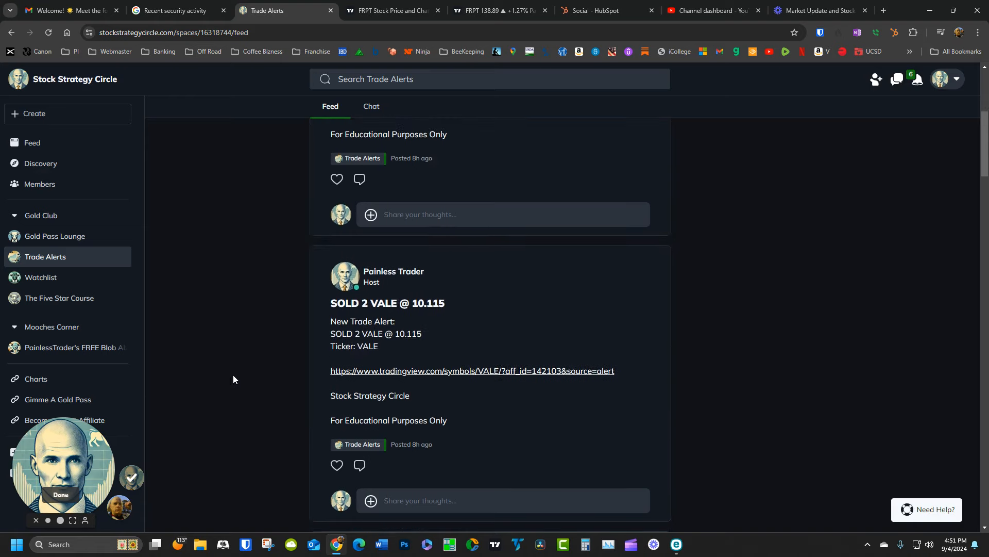
scroll(down, 3)
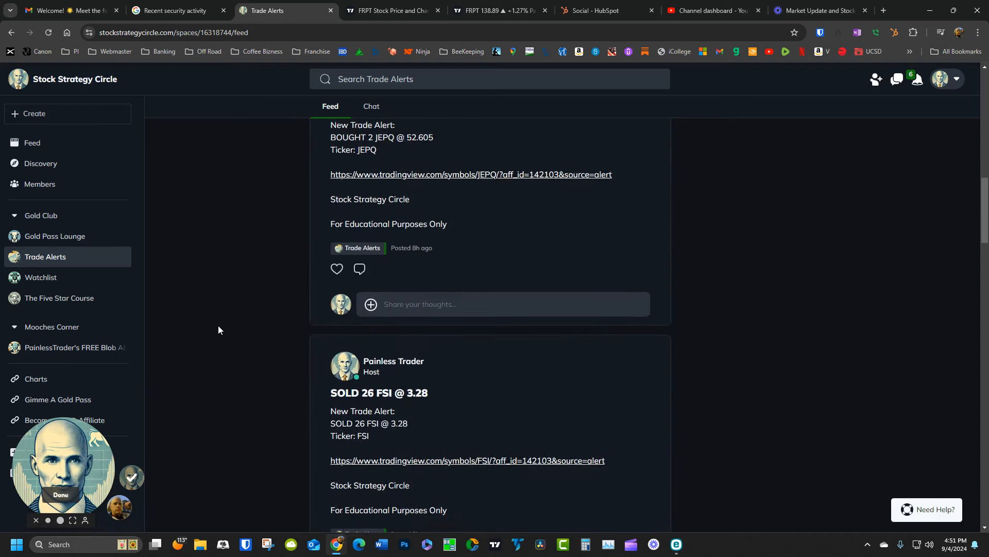
scroll(down, 3)
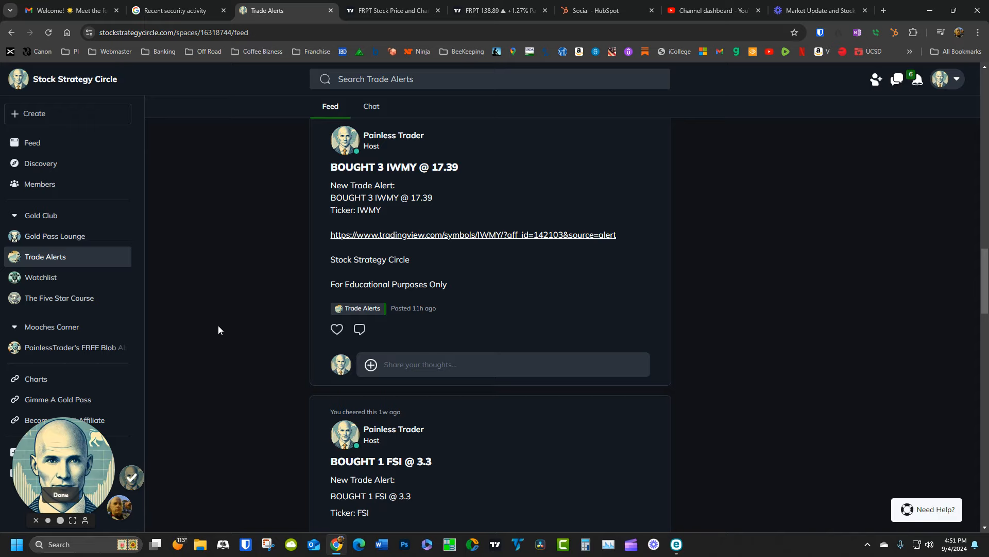
scroll(down, 3)
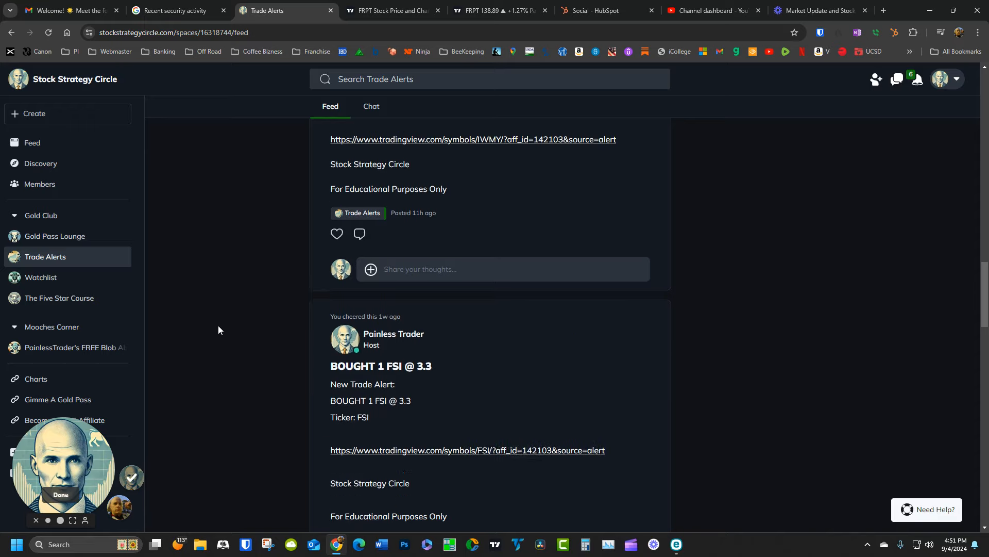
scroll(down, 3)
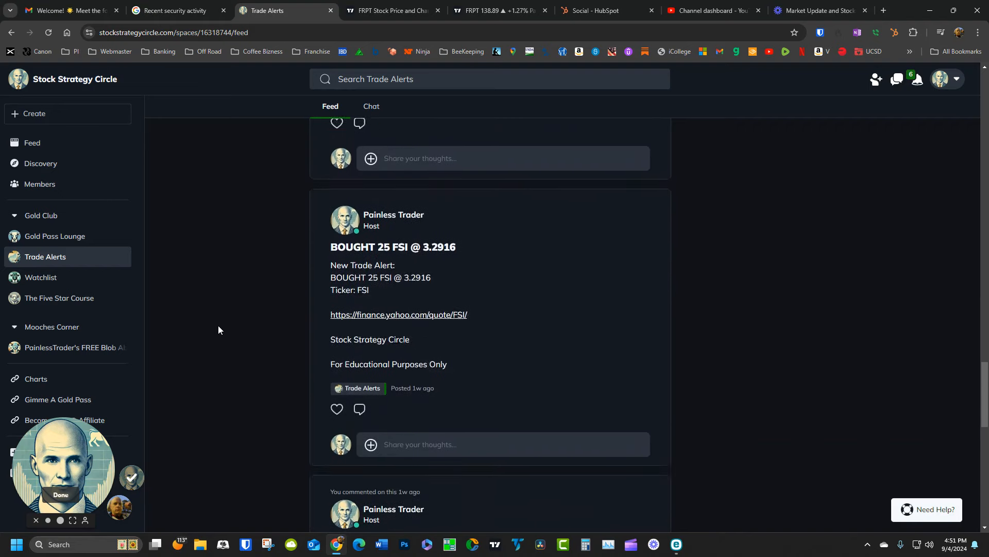
scroll(down, 3)
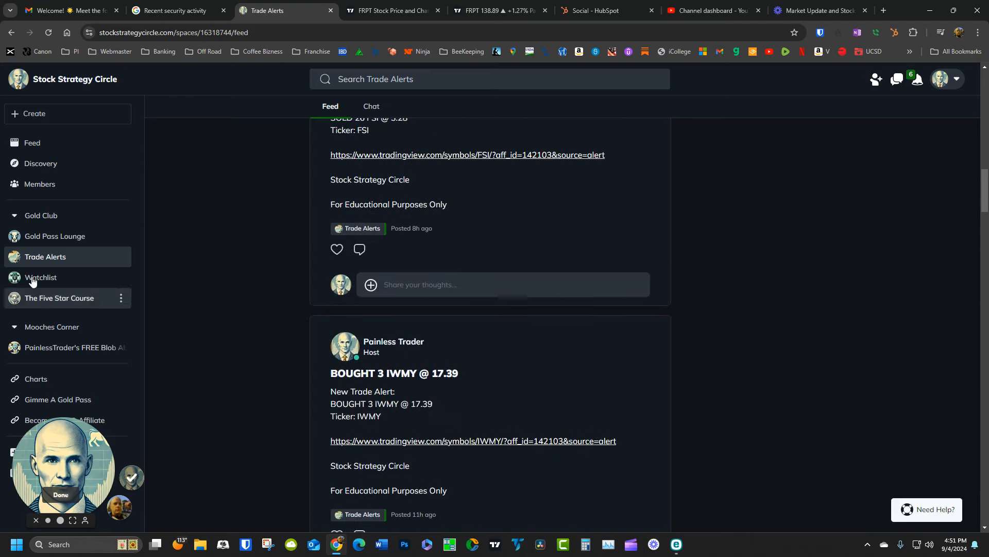
click(40, 278)
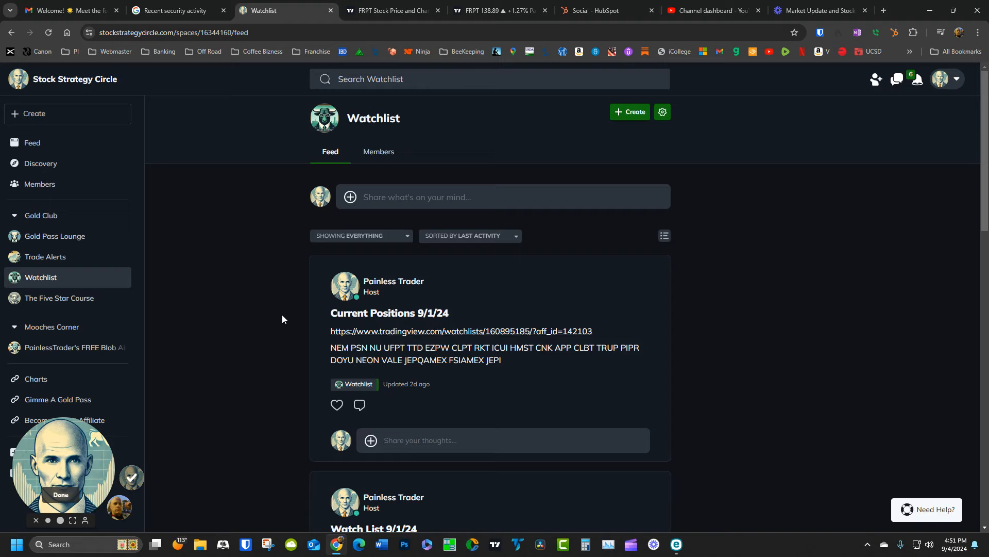
Scroll to the Watch List 9/1/24 post and follow its link to the Red list watchlist.
scroll(down, 3)
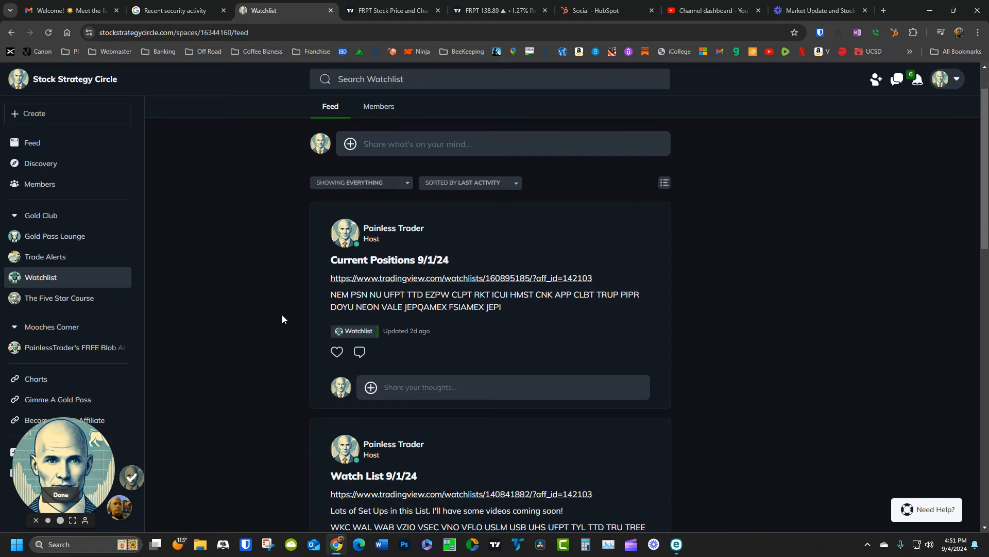
scroll(down, 3)
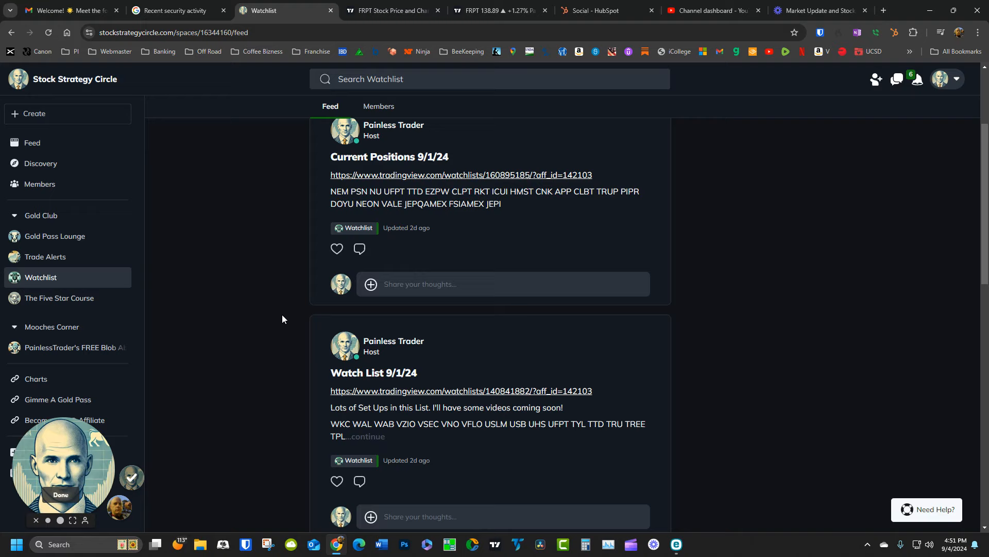
scroll(down, 3)
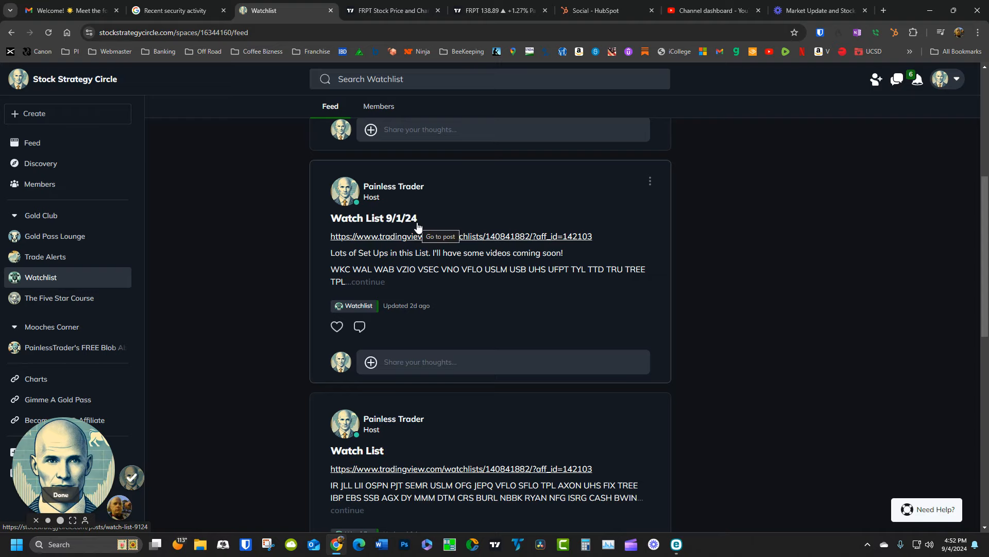
mouse_move(454, 223)
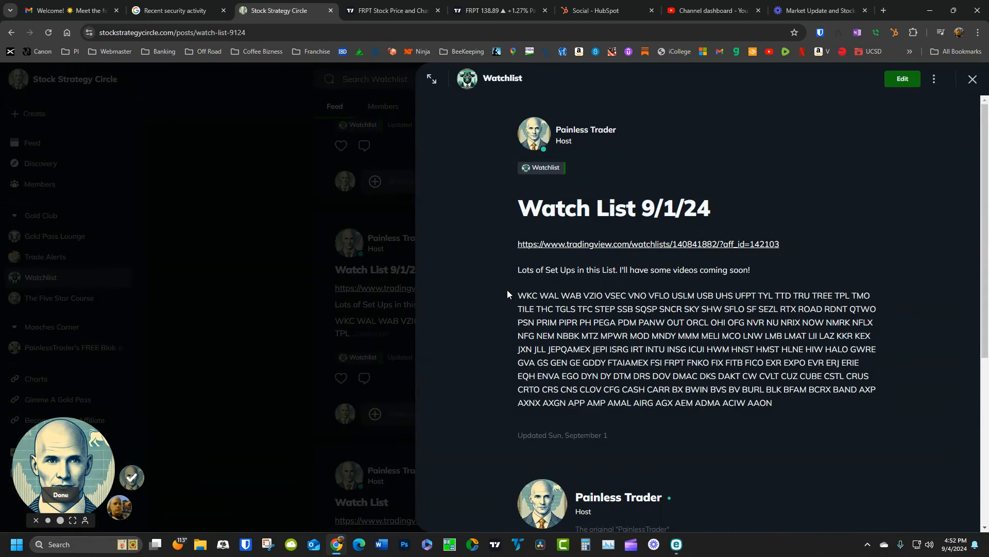
mouse_move(900, 313)
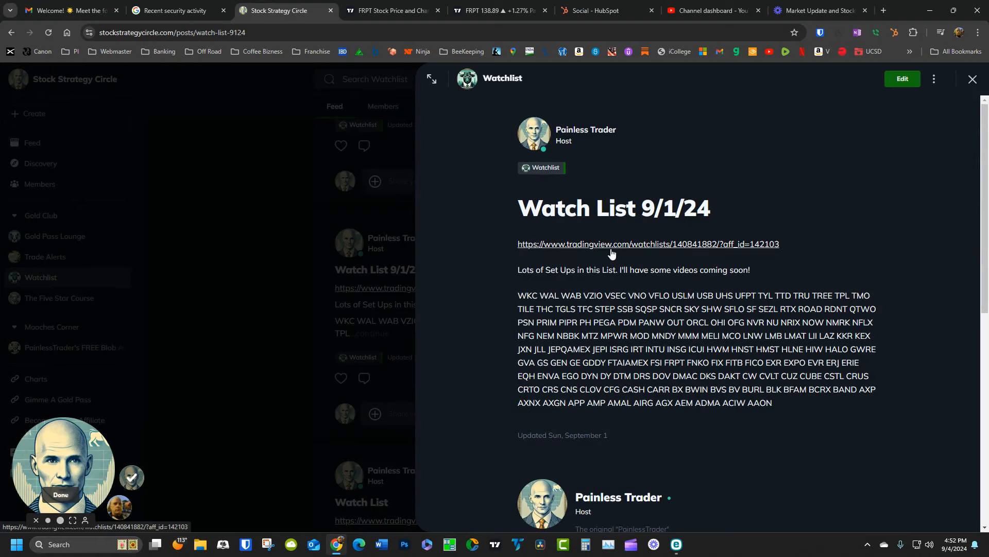
click(648, 243)
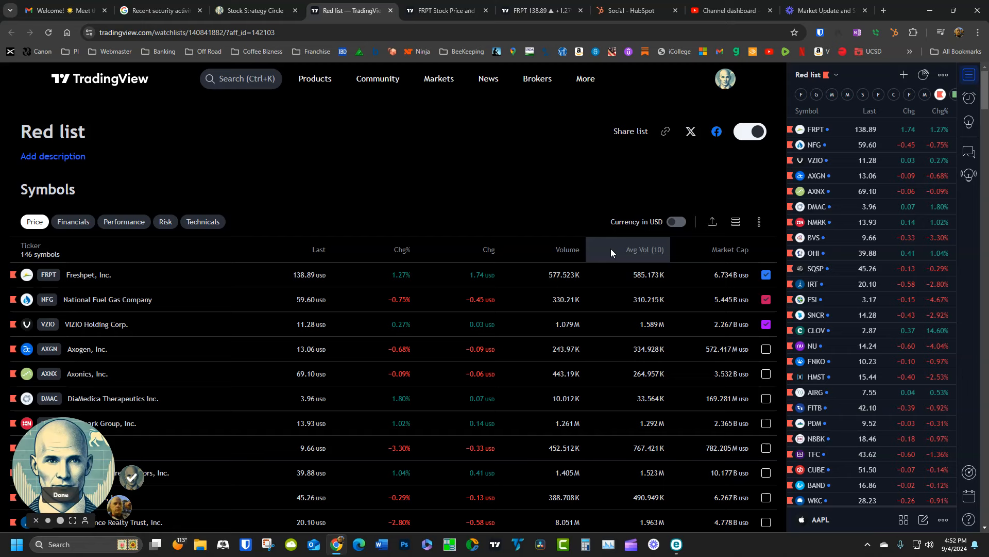
mouse_move(435, 209)
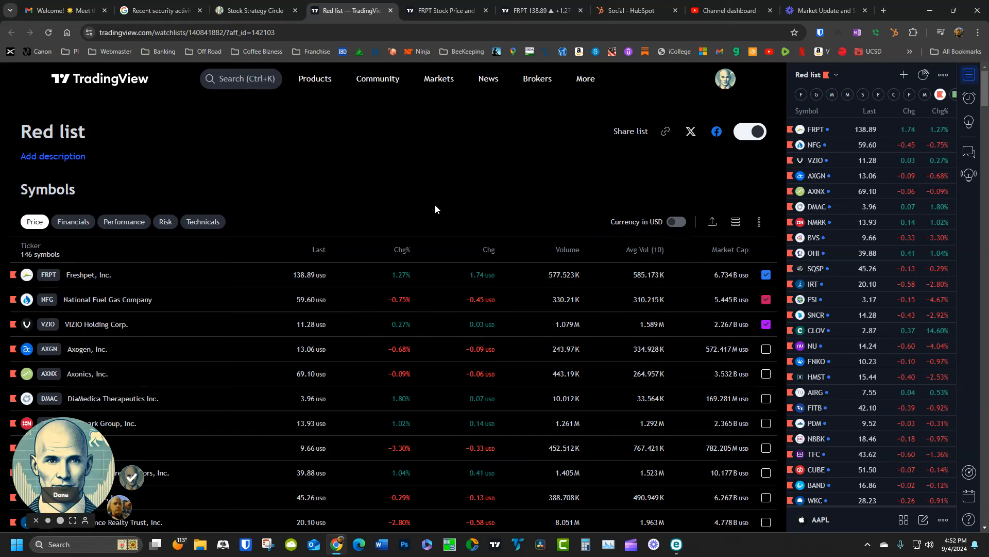
Open the FRPT Freshpet, Inc. chart from the 146-symbol Red list watchlist.
scroll(down, 3)
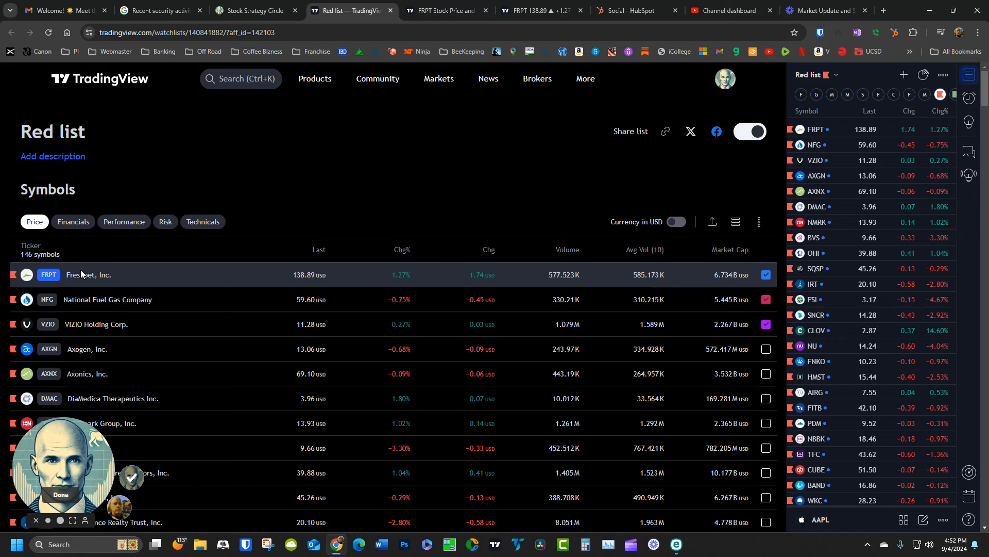
click(88, 274)
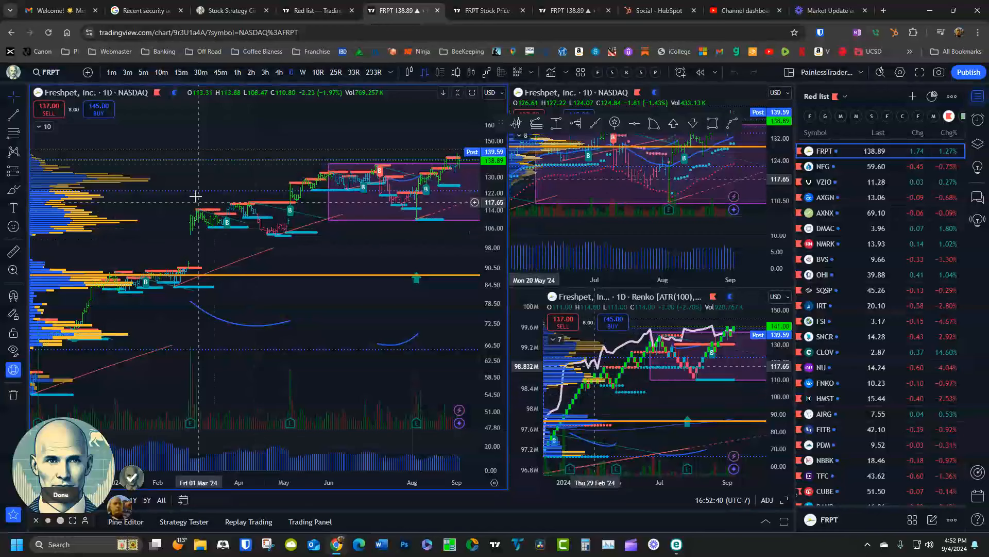
Review the Trading Panel's broker options, then return to the community Watchlist tab.
click(310, 521)
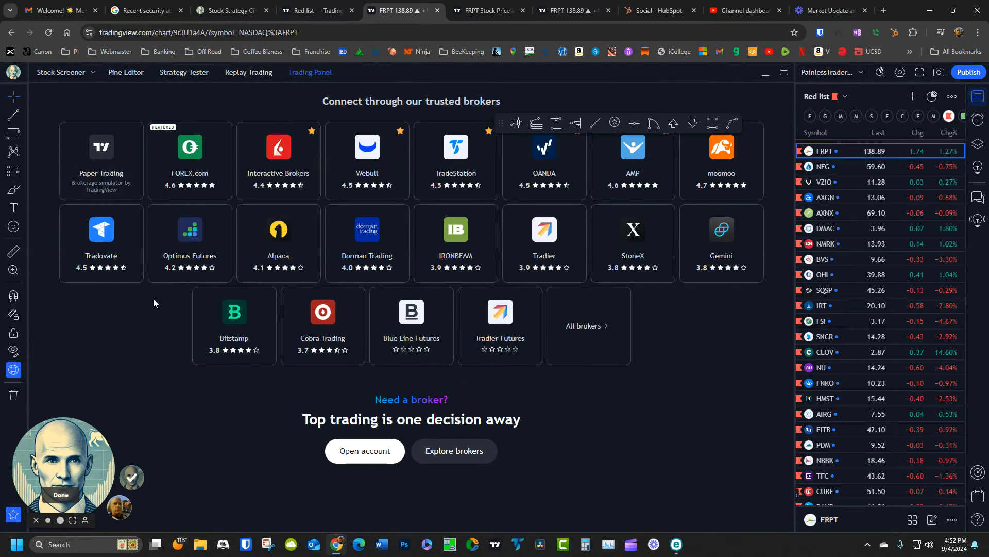
mouse_move(367, 158)
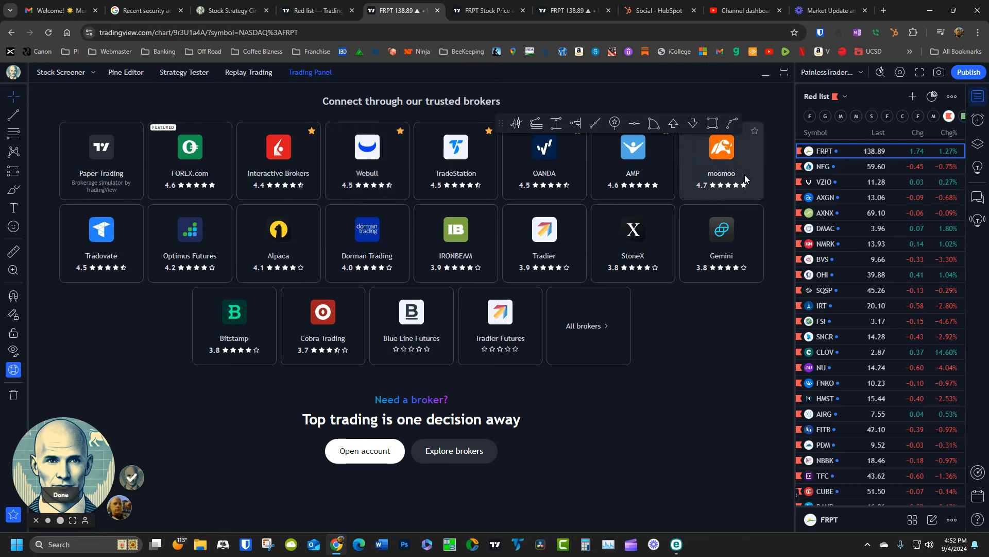
mouse_move(118, 366)
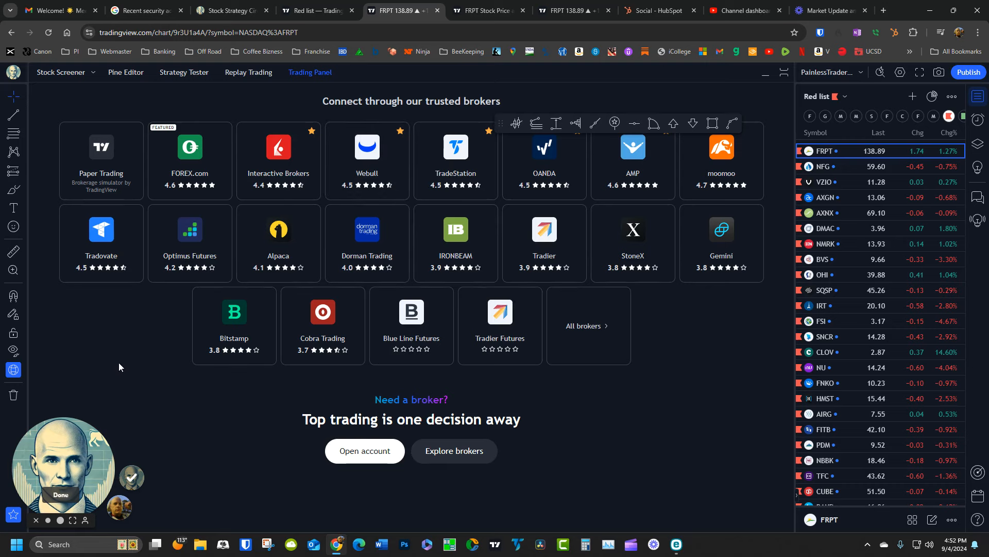
mouse_move(632, 243)
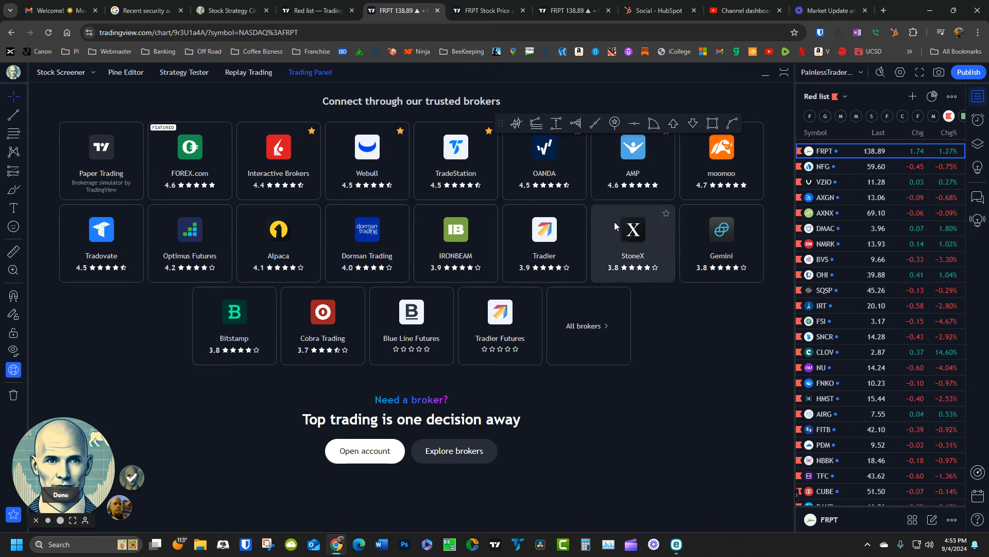
mouse_move(217, 176)
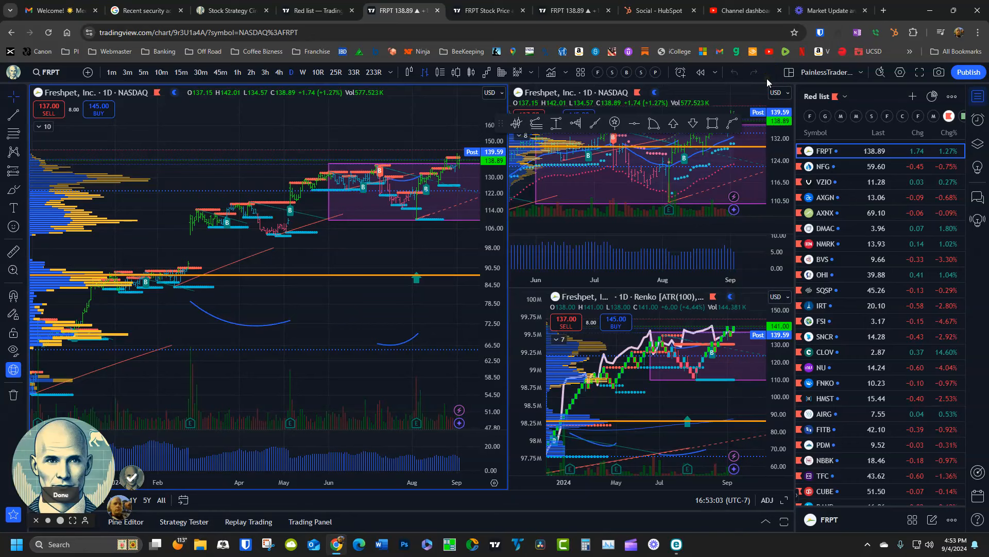
click(230, 10)
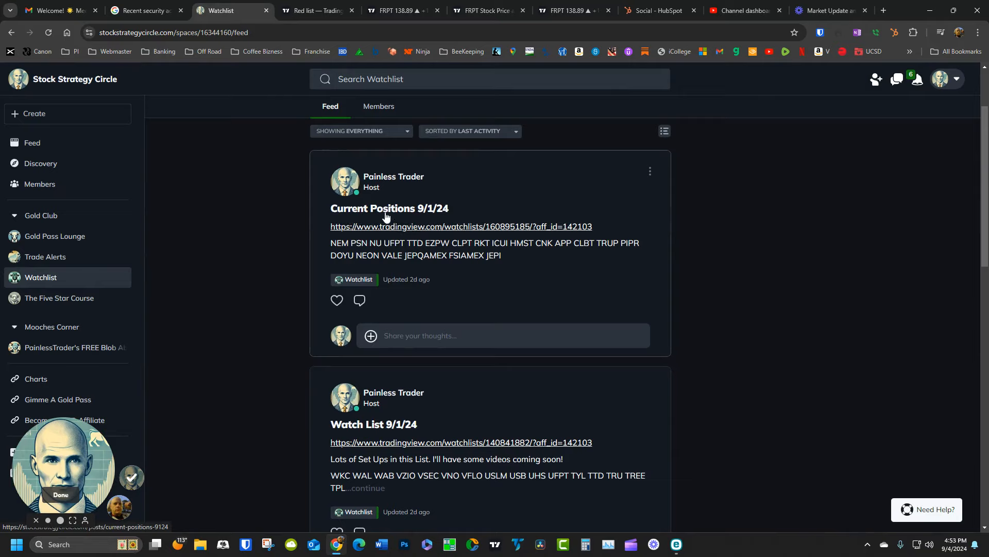
mouse_move(387, 209)
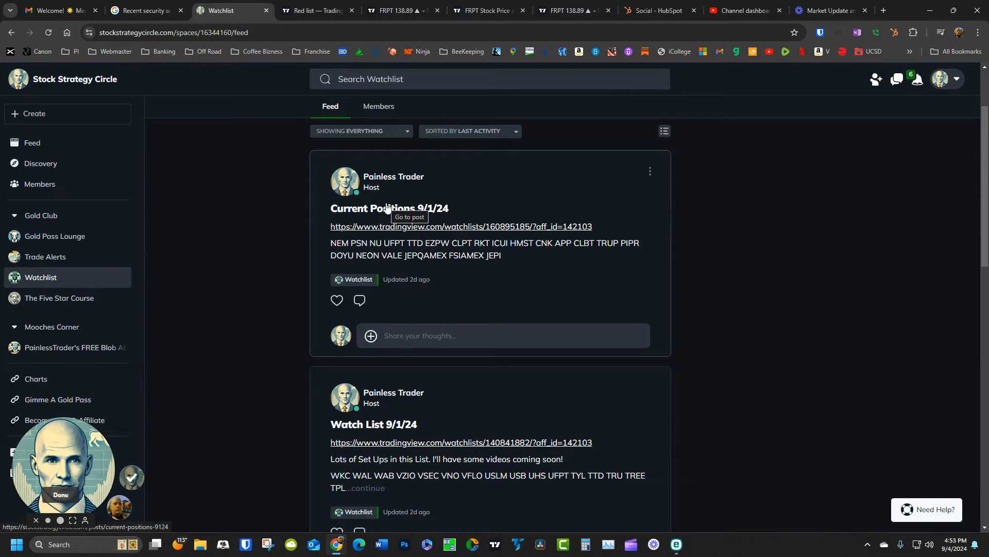
Open the Current Positions 9/1/24 post and follow its TradingView watchlist link.
click(388, 208)
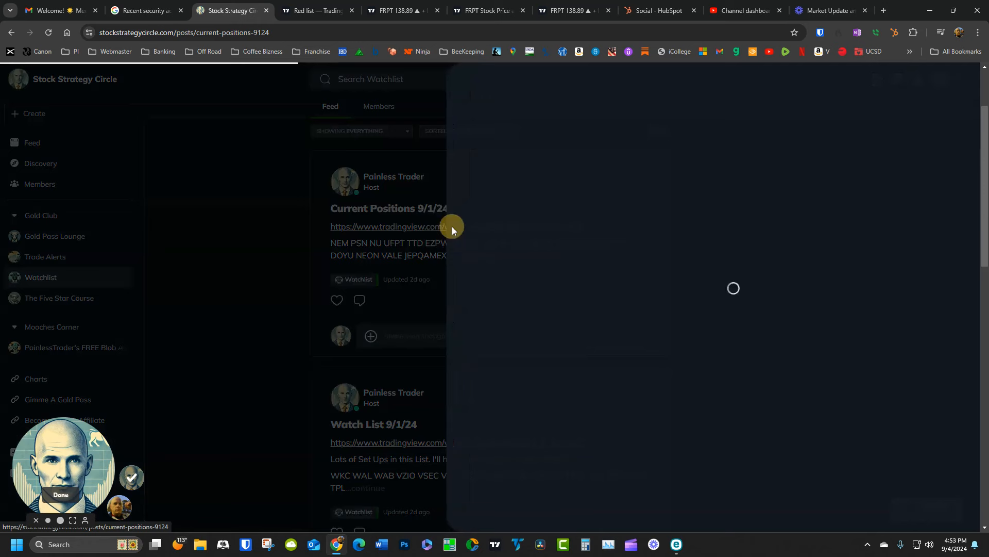
click(390, 208)
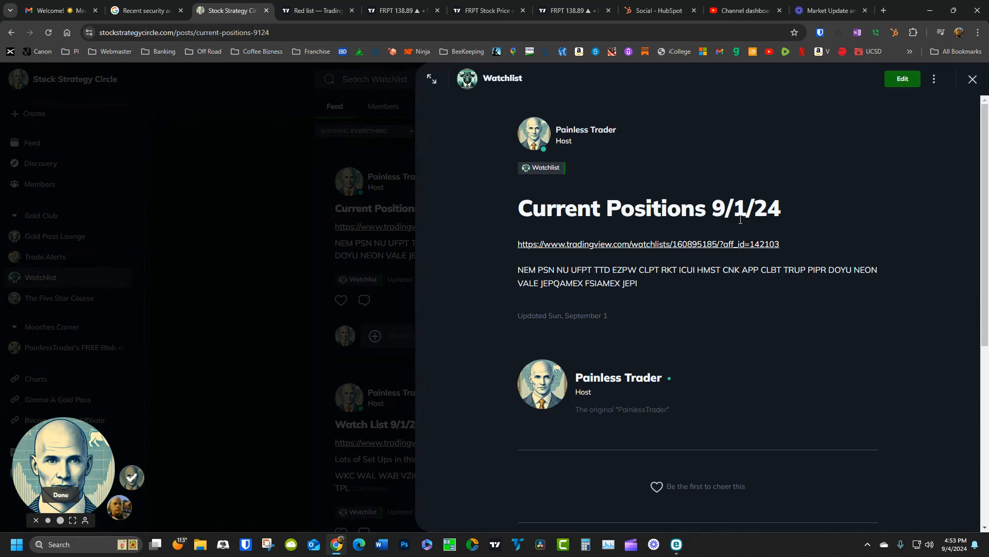
mouse_move(666, 249)
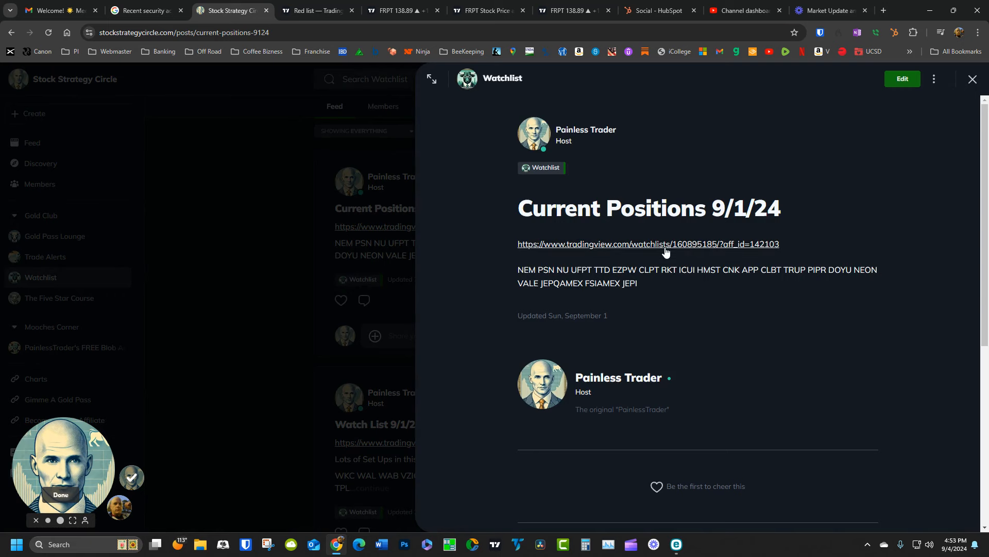
click(647, 246)
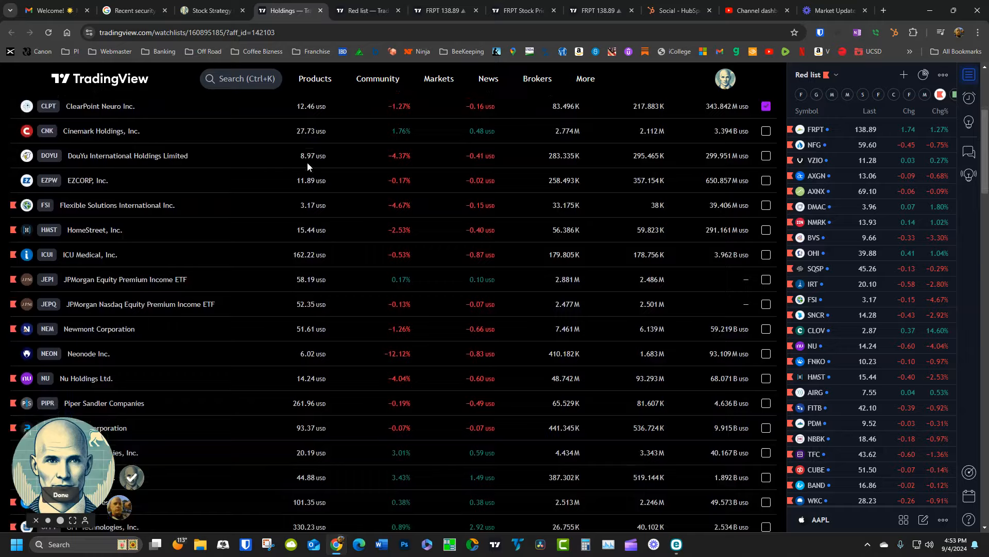
Scroll the holdings to the Compare symbols chart, then return to the community tab.
scroll(down, 3)
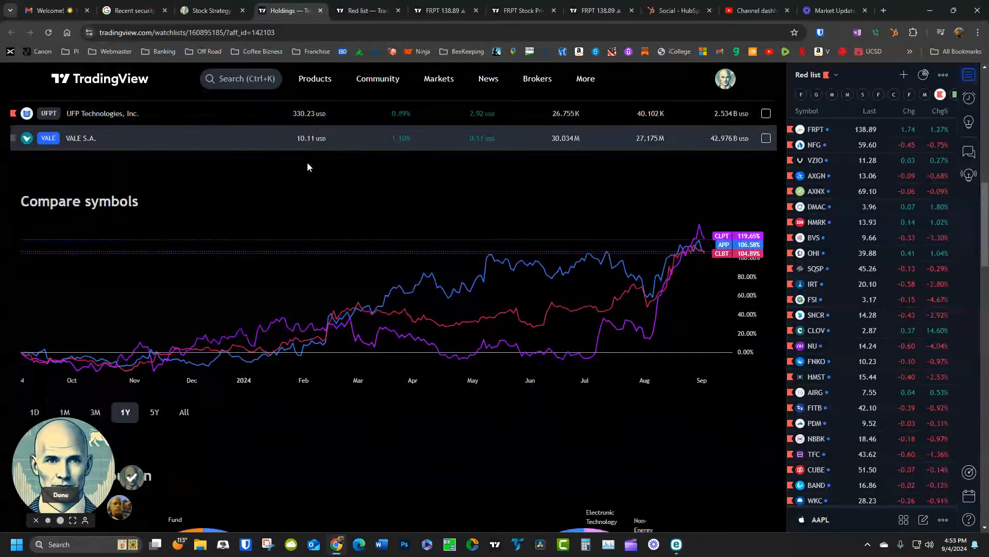
click(212, 10)
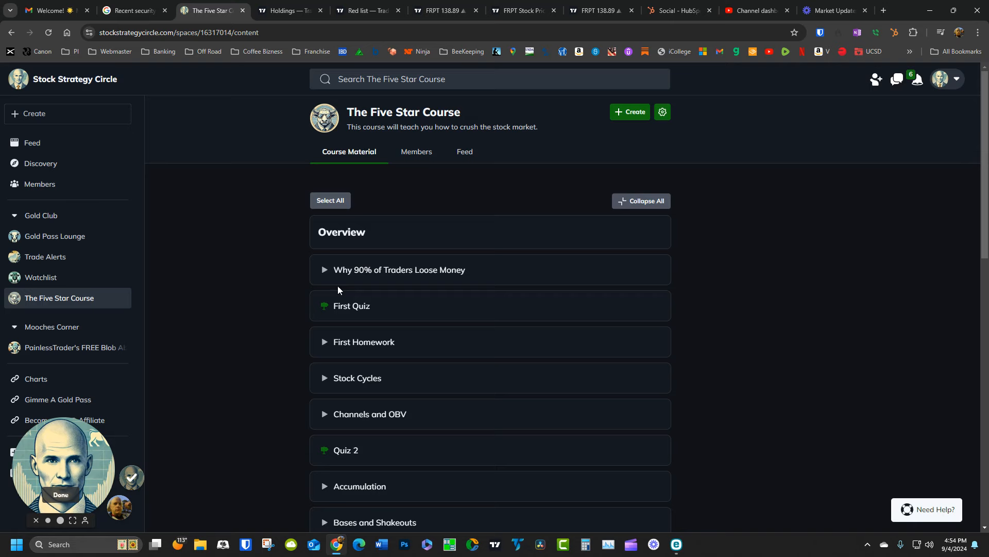
click(400, 269)
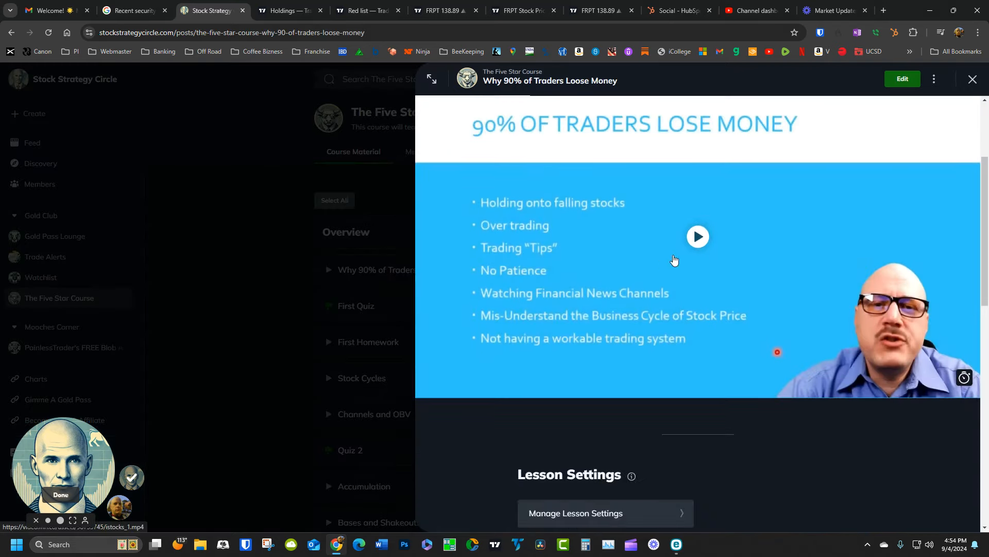
click(698, 236)
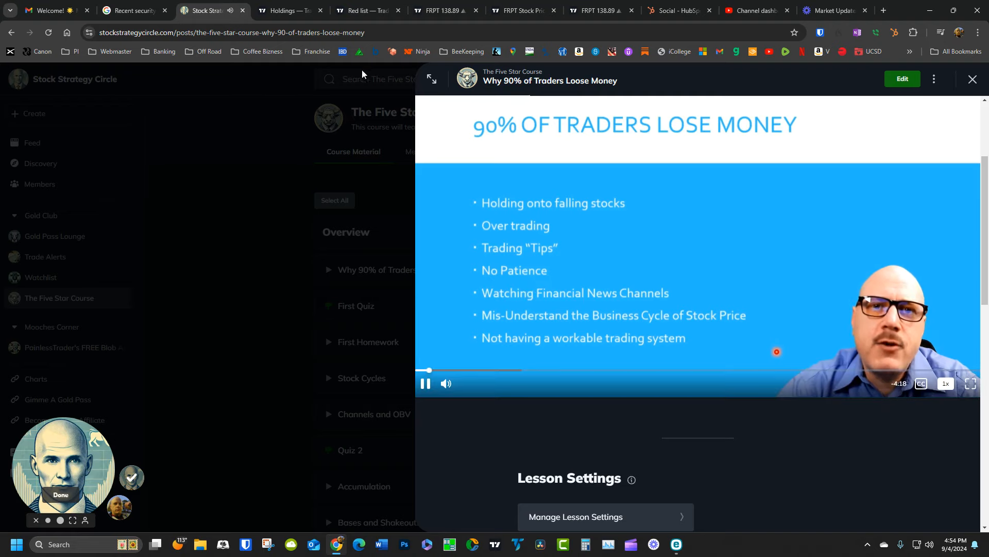
mouse_move(425, 383)
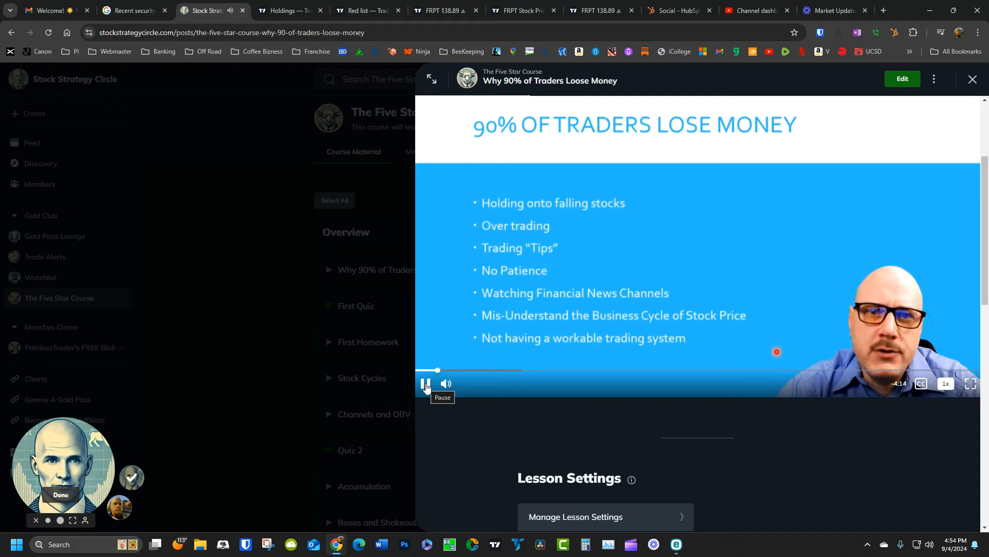
click(426, 383)
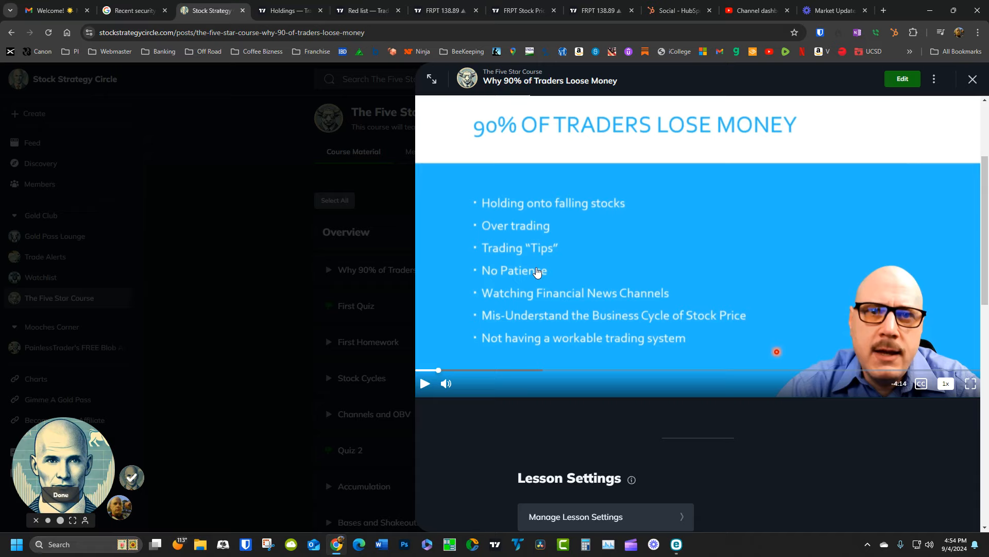
mouse_move(636, 240)
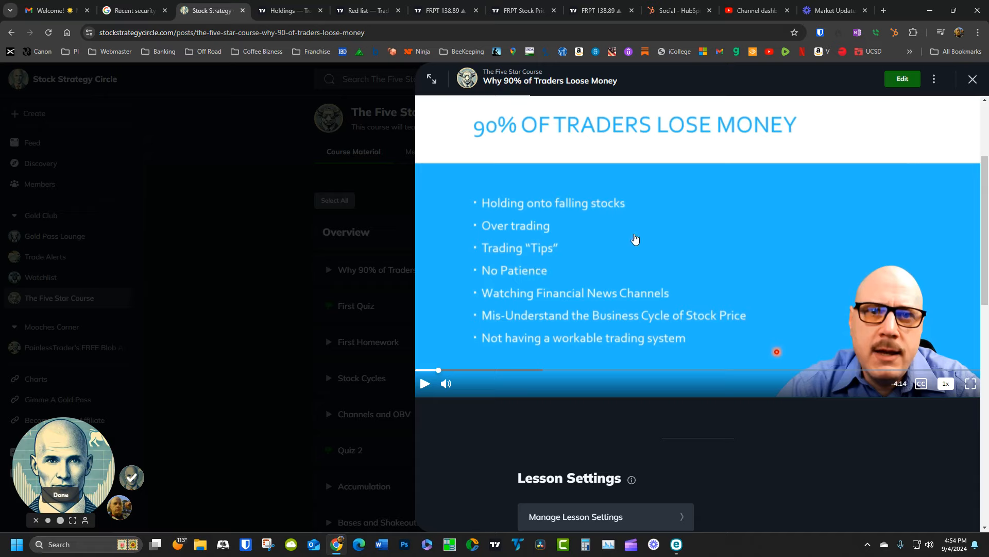
mouse_move(701, 66)
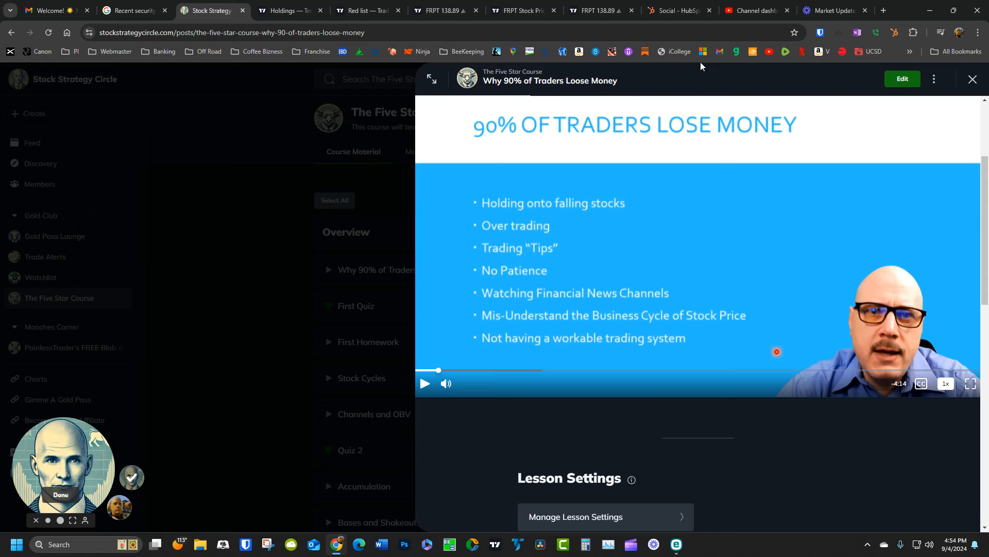
mouse_move(972, 80)
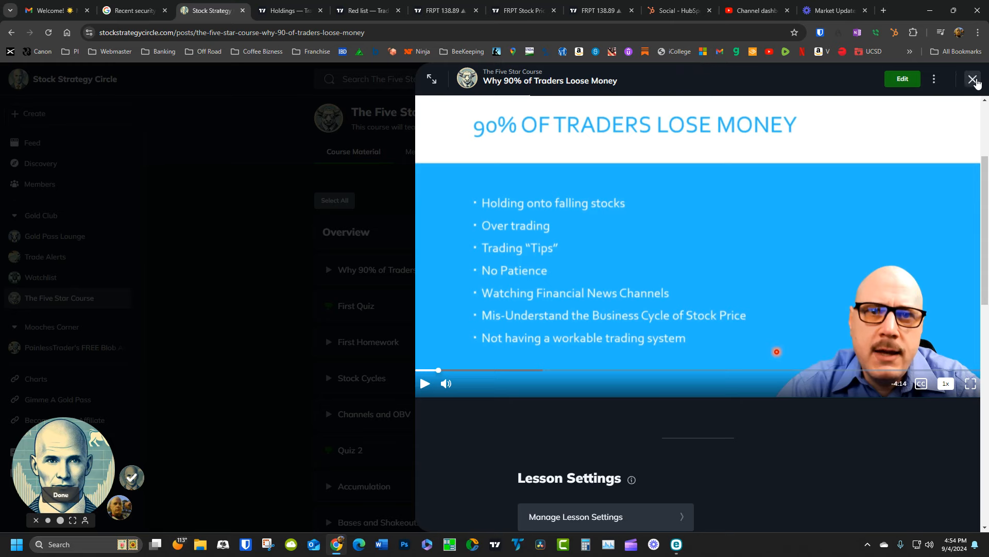
click(976, 81)
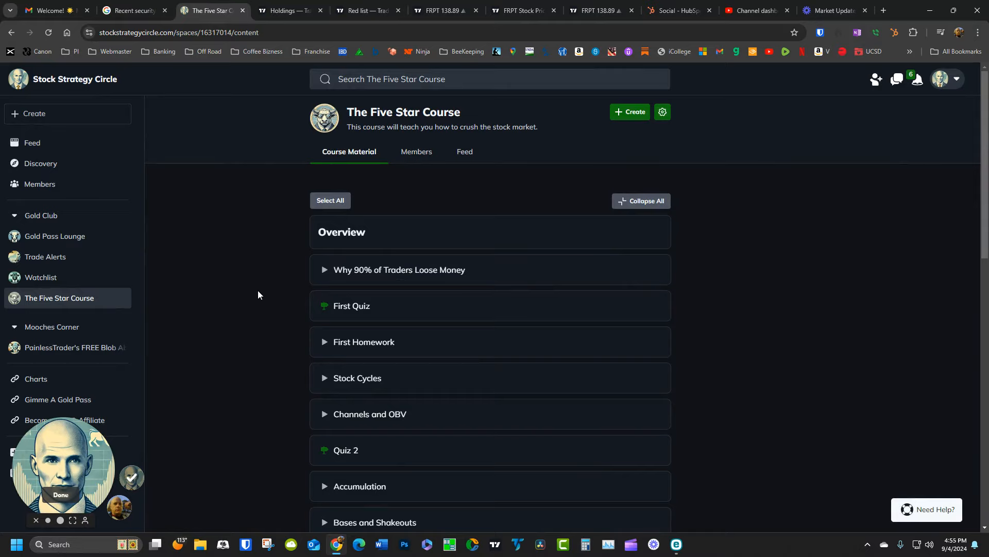
mouse_move(262, 282)
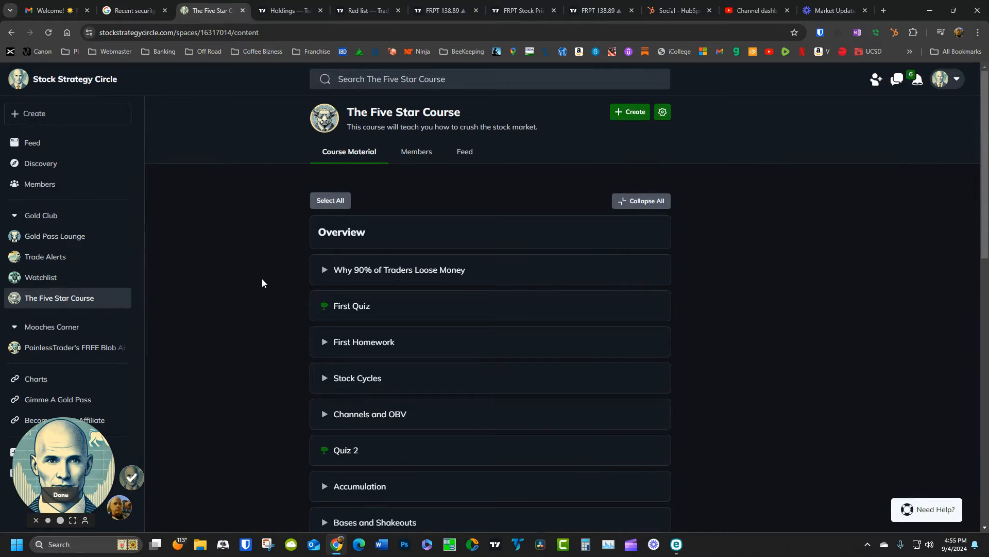
mouse_move(55, 238)
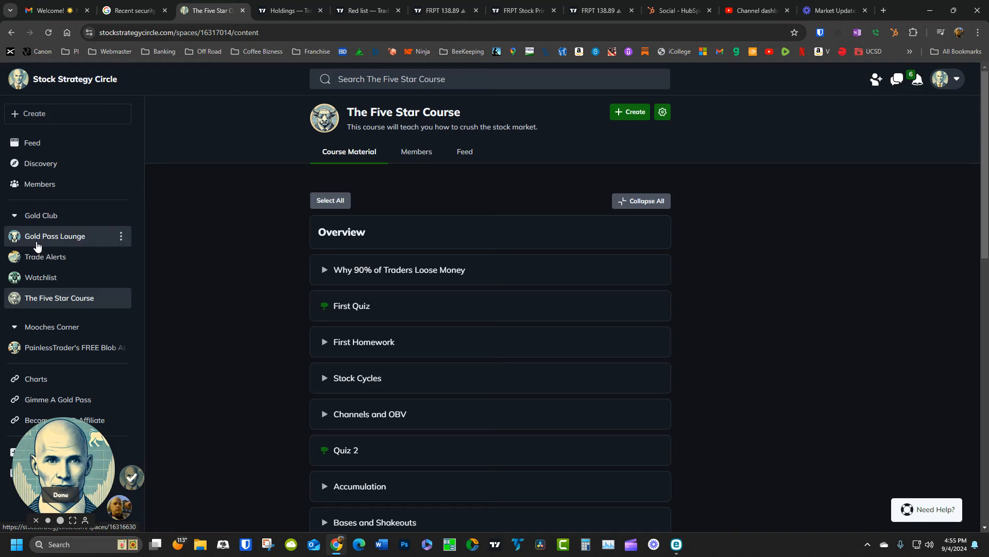
Open the Gold Pass Lounge space from the Gold Club section of the sidebar.
click(54, 235)
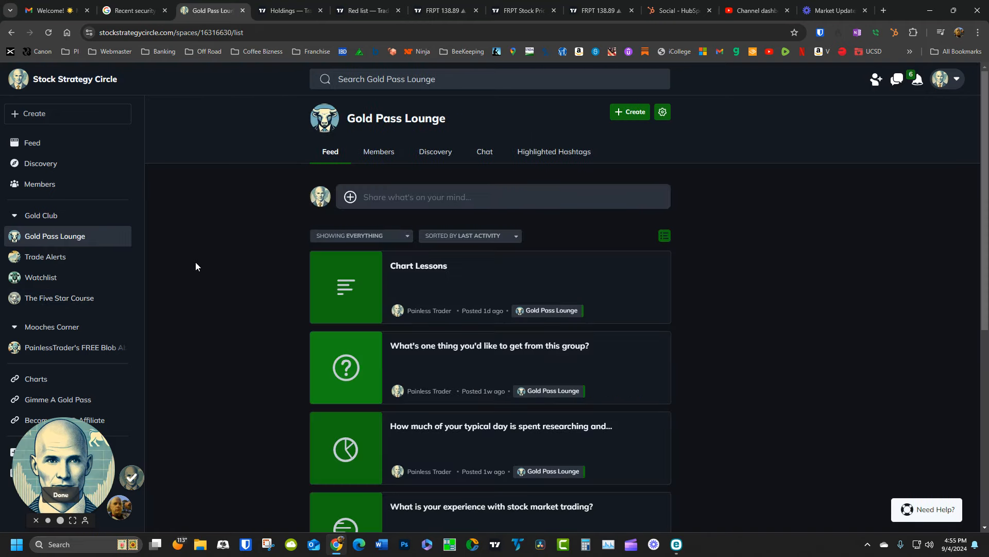
Start attaching a file to a post, cancel the file picker, then go to Discovery.
scroll(down, 3)
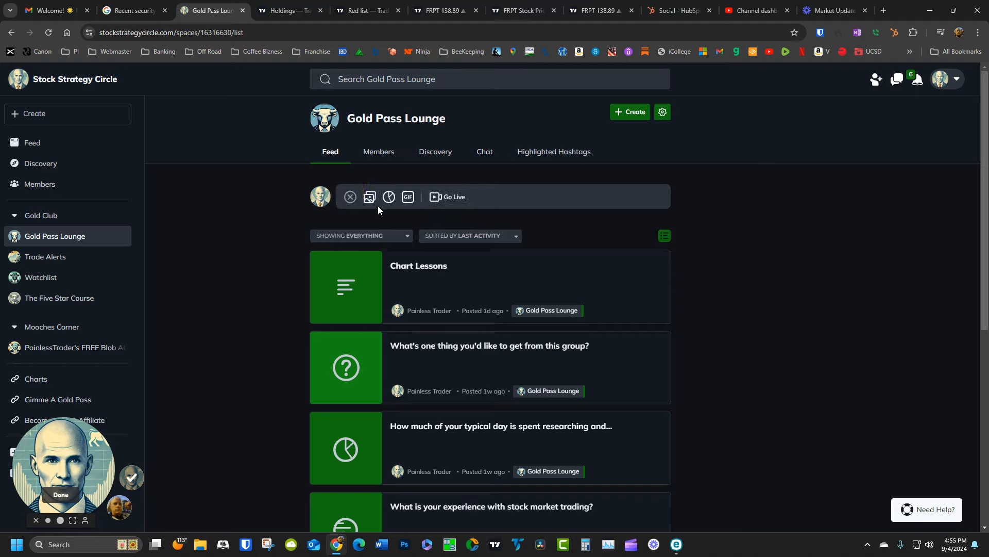
mouse_move(369, 197)
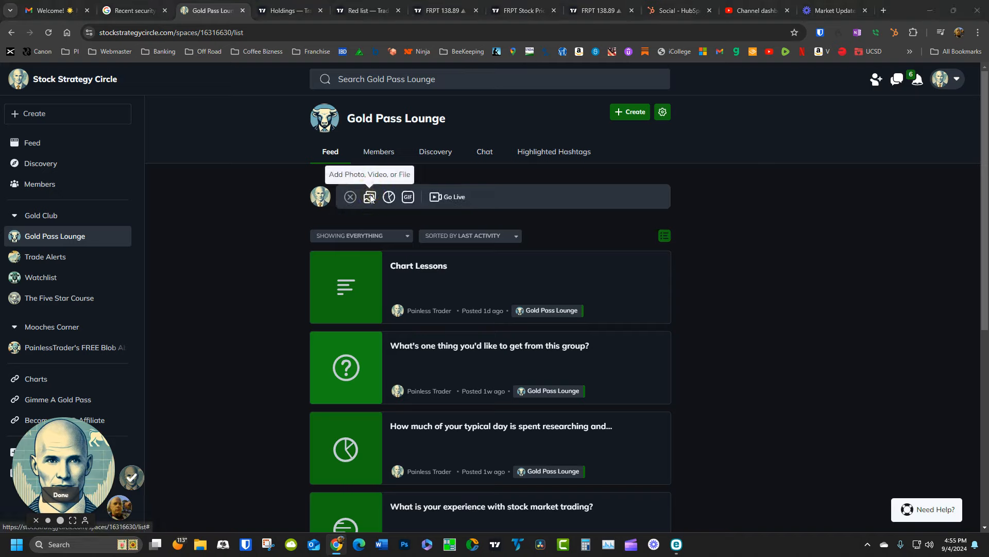
click(369, 195)
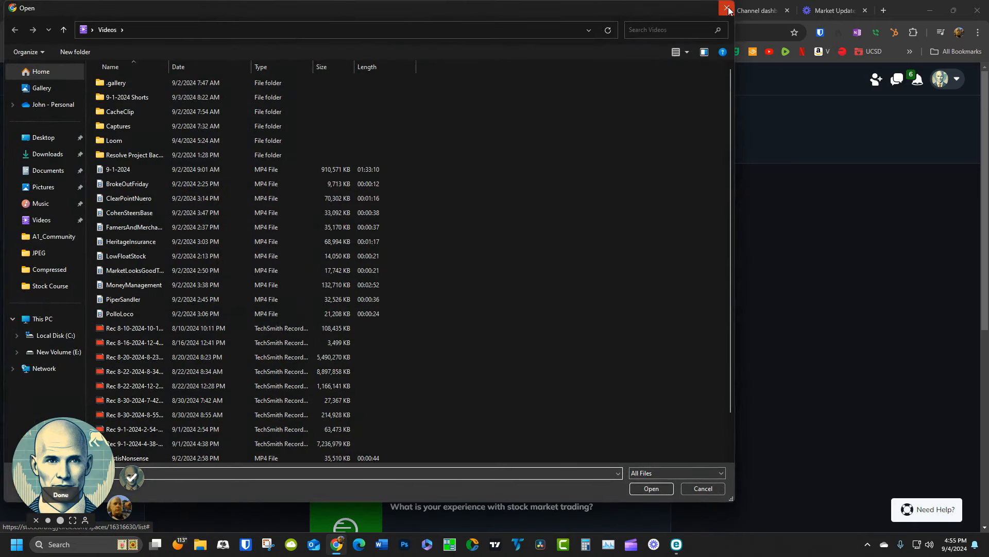
click(727, 9)
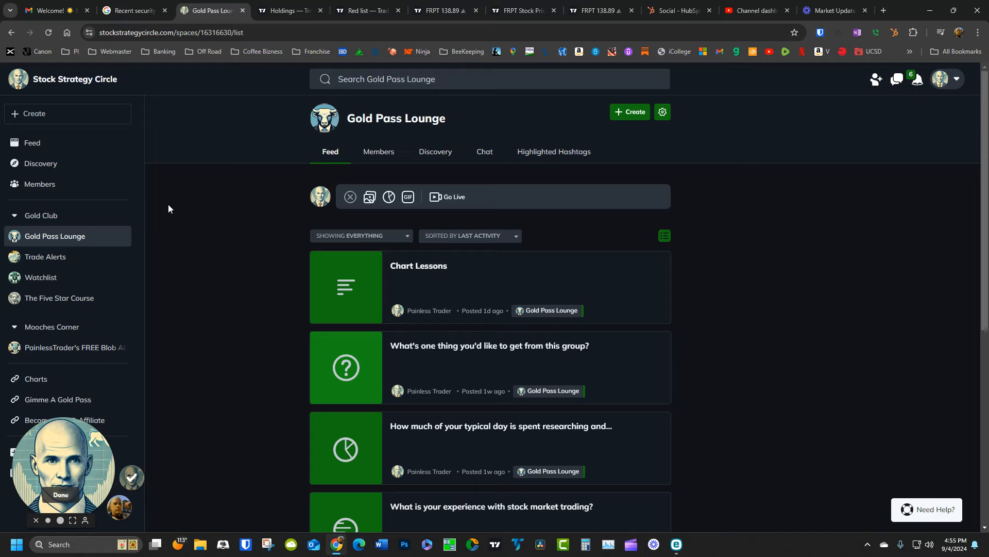
click(41, 163)
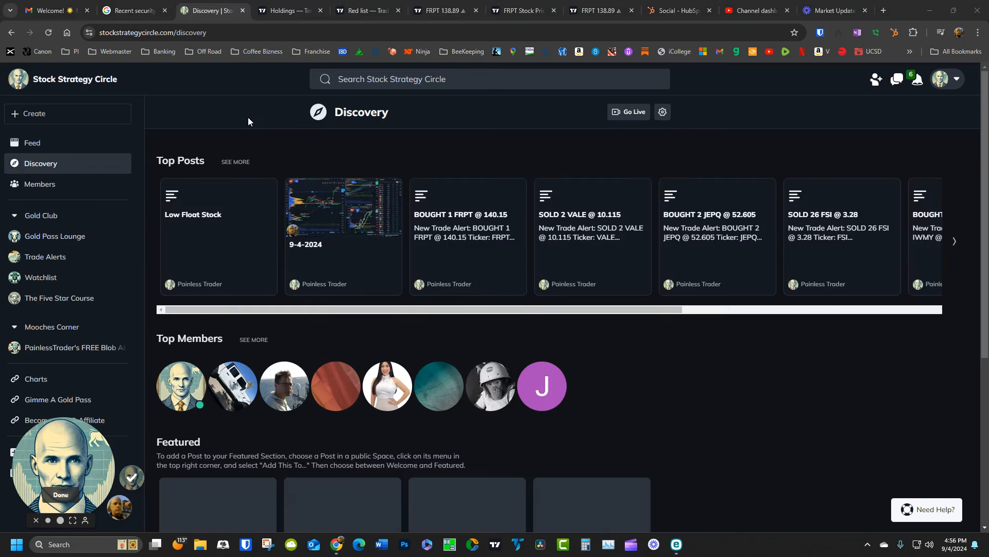
mouse_move(32, 146)
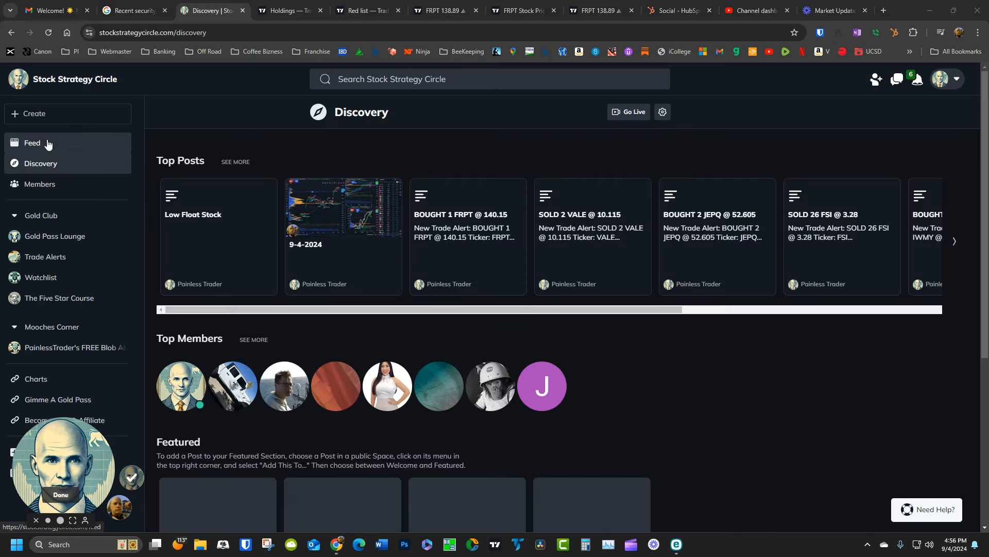
Browse the personal Feed down past the trade alerts to the BOKF Stock Talk post.
click(32, 142)
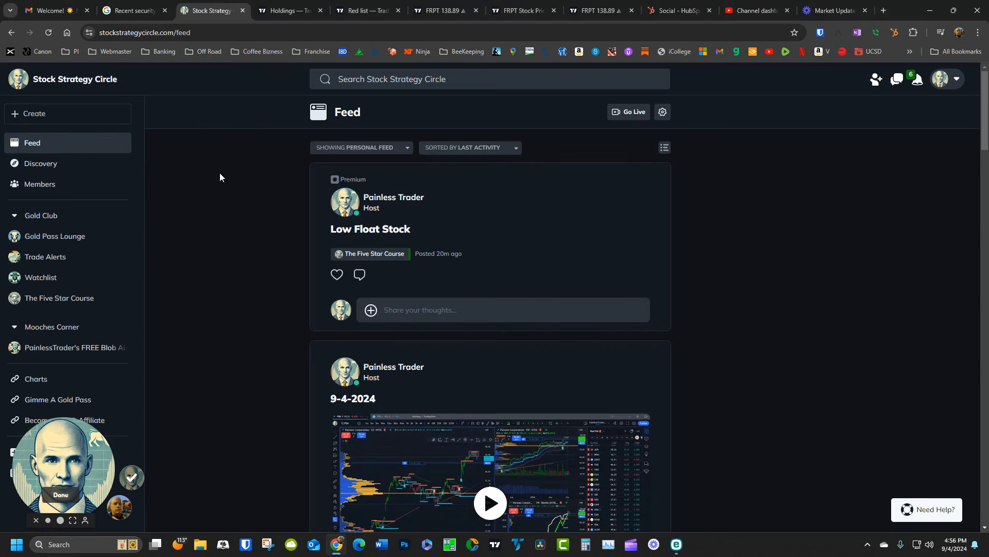
scroll(down, 3)
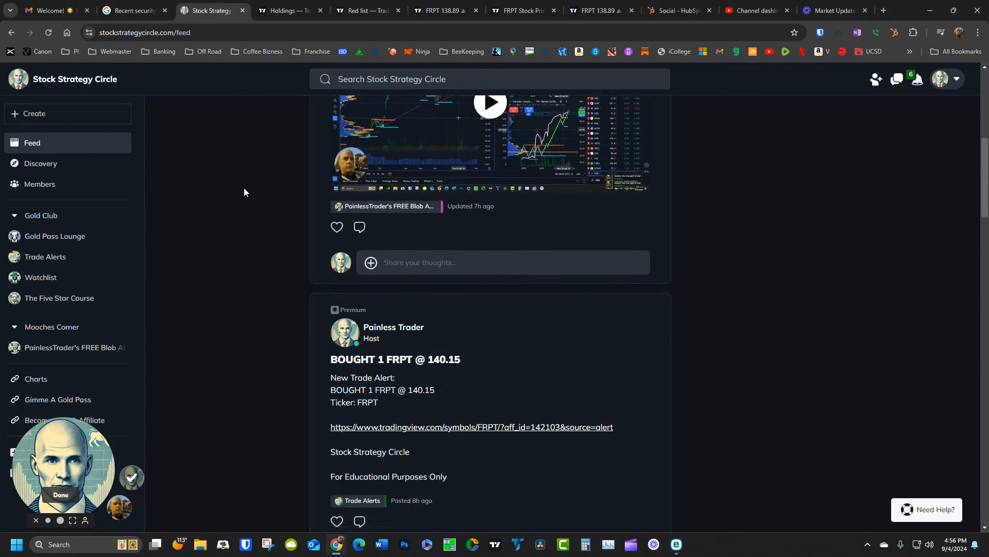
scroll(down, 3)
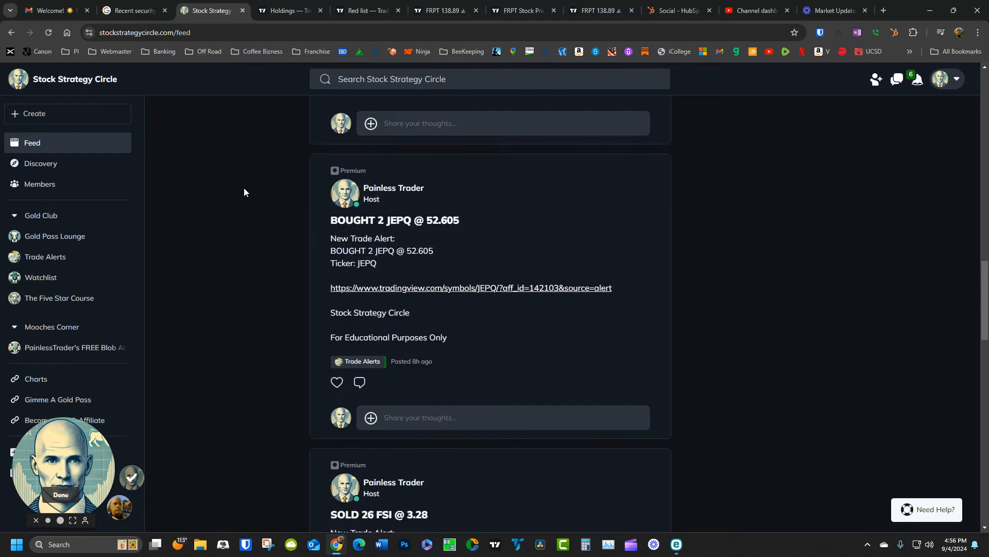
scroll(down, 3)
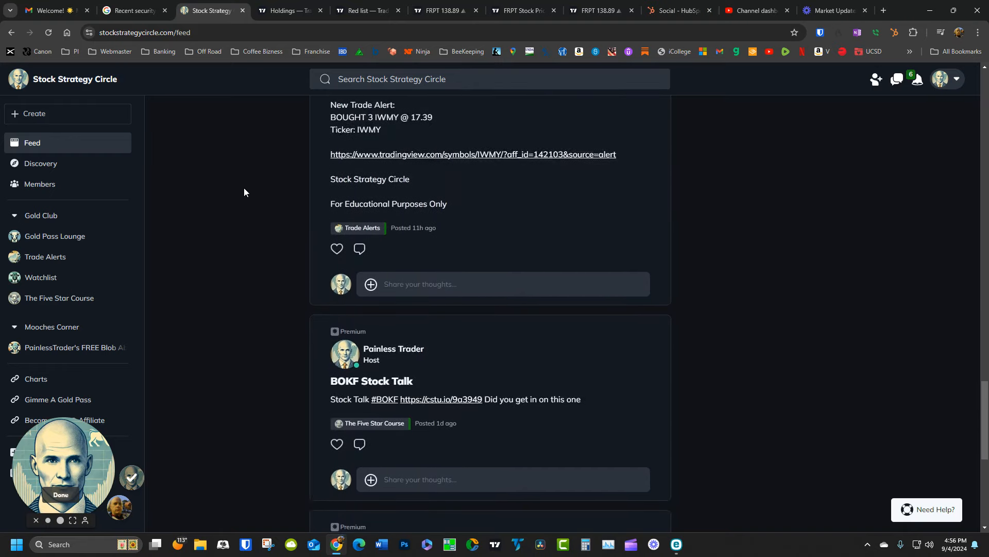
Return to Discovery and scroll down to the Featured section and Top Spaces list.
click(40, 163)
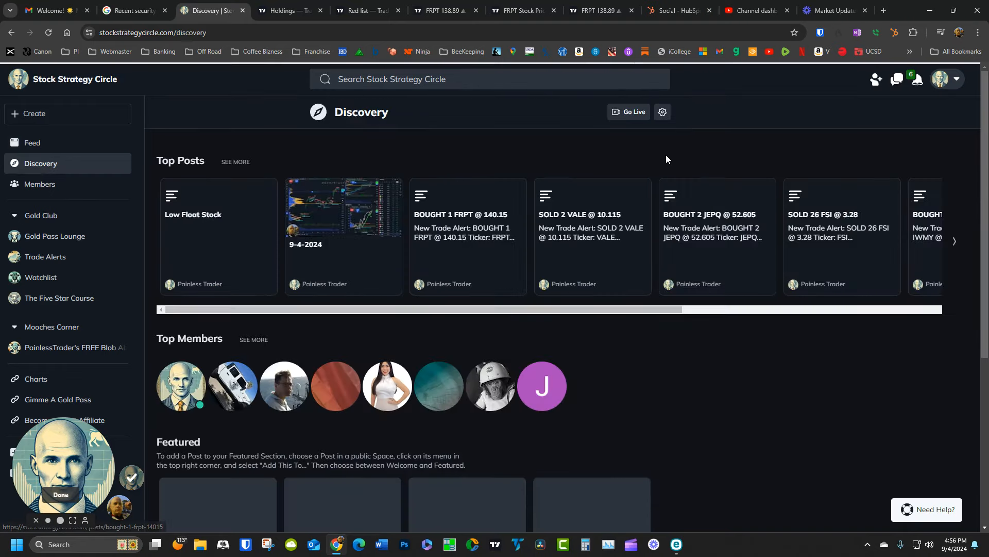
mouse_move(377, 242)
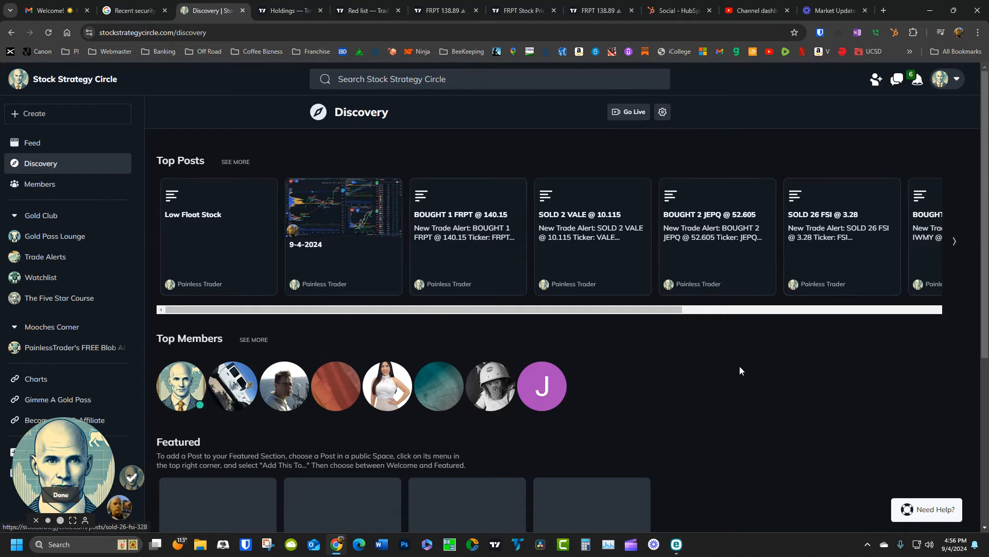
scroll(down, 3)
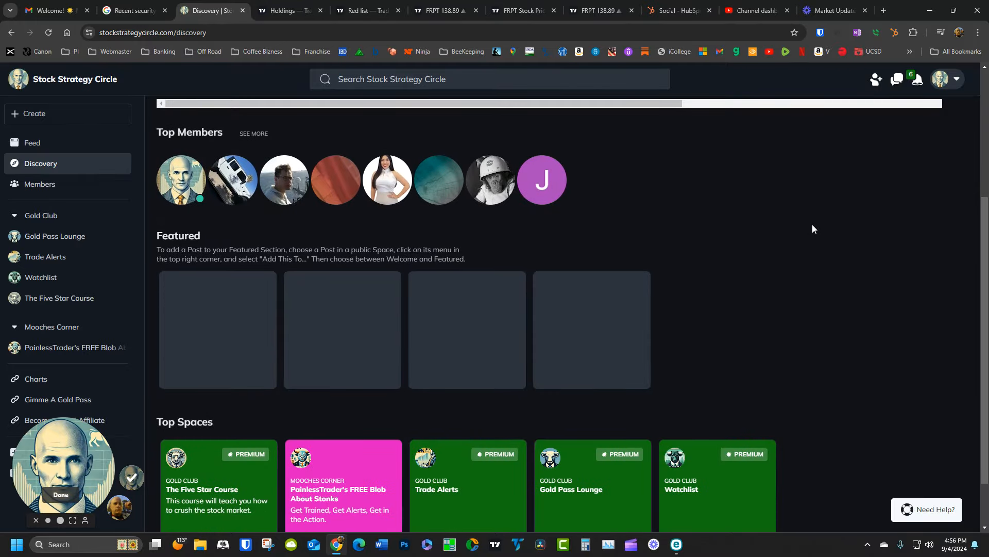
mouse_move(198, 344)
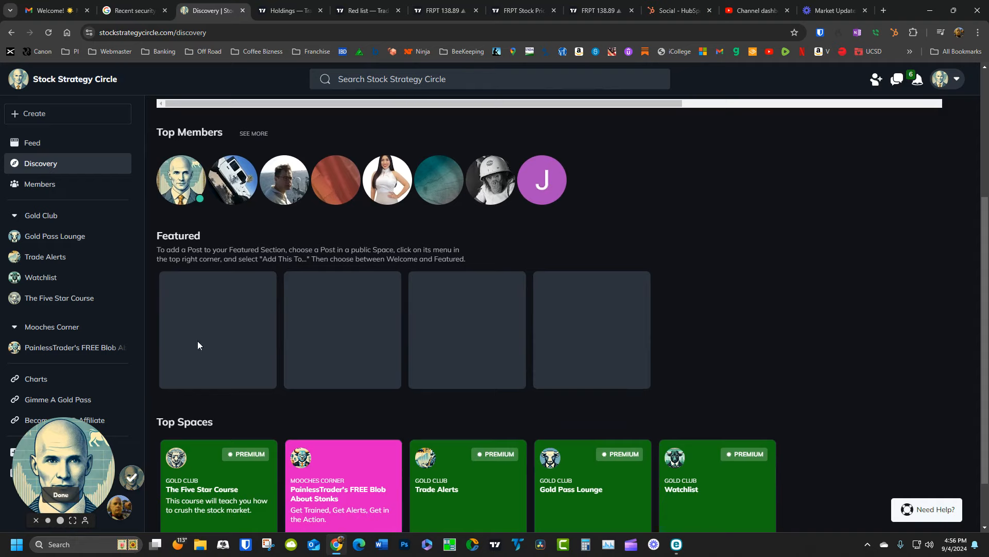
mouse_move(163, 338)
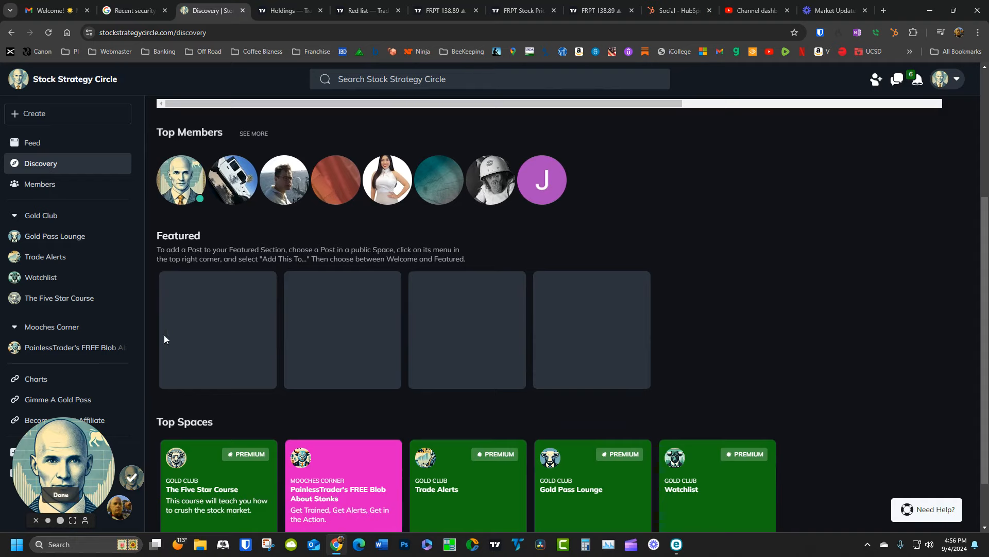
scroll(down, 3)
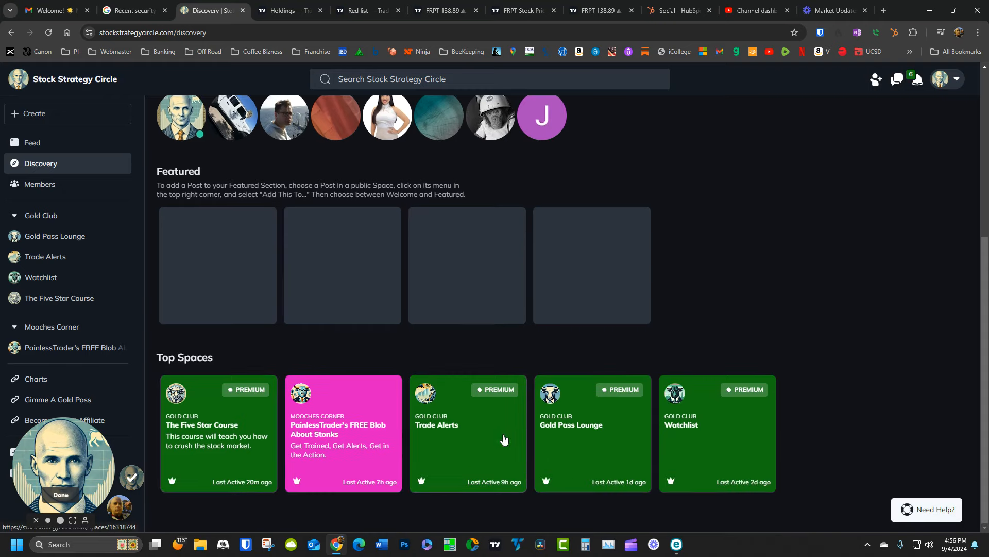
mouse_move(953, 455)
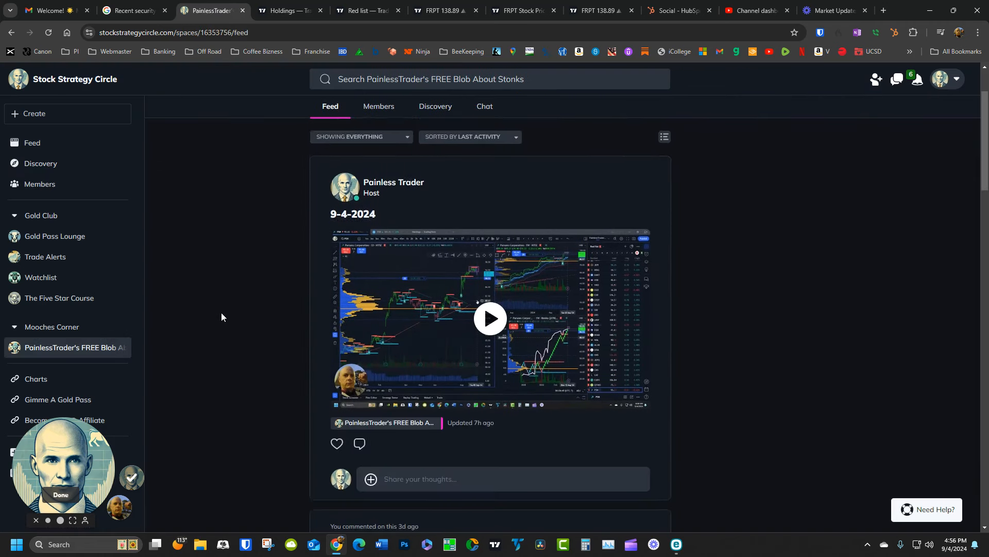
Scroll down through the free space's feed to look over its posts.
scroll(down, 3)
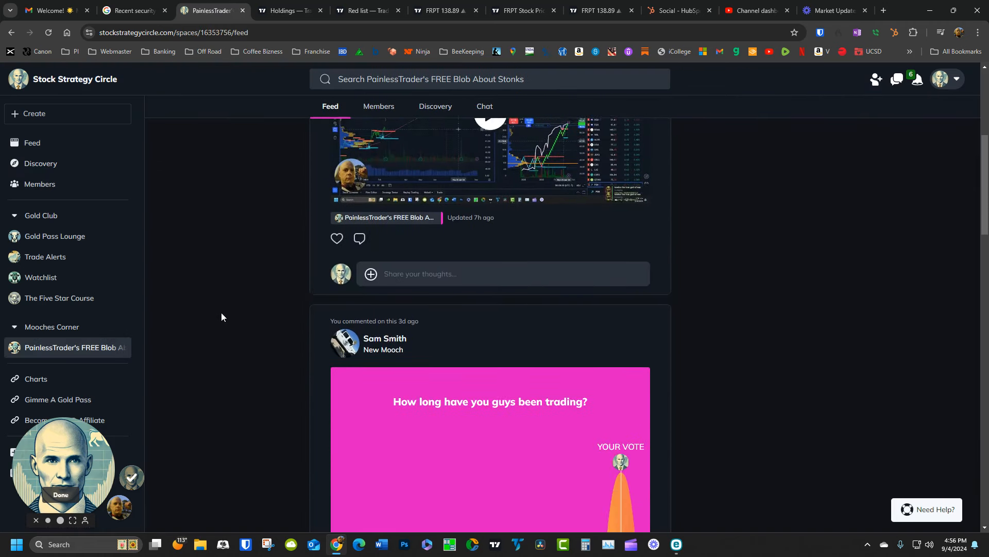
scroll(down, 3)
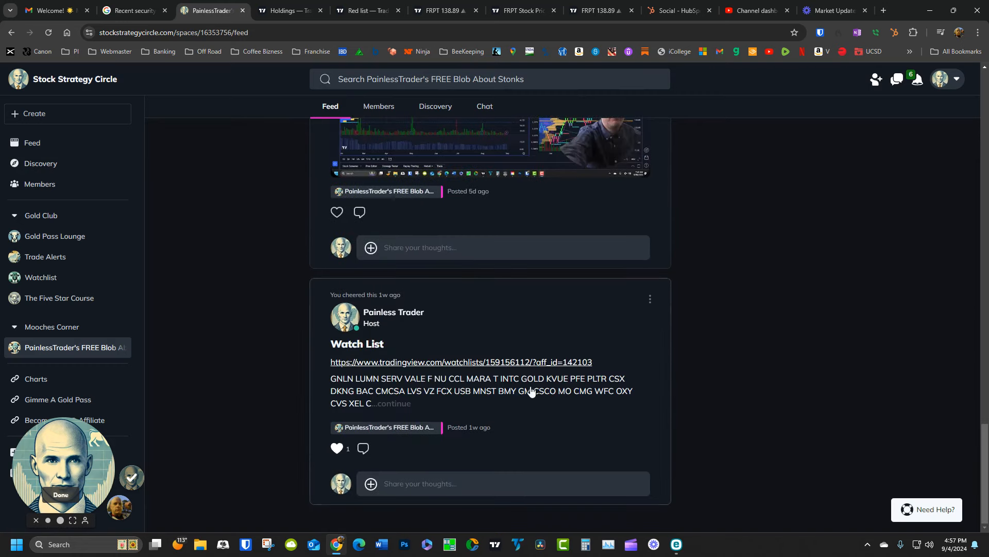
scroll(down, 3)
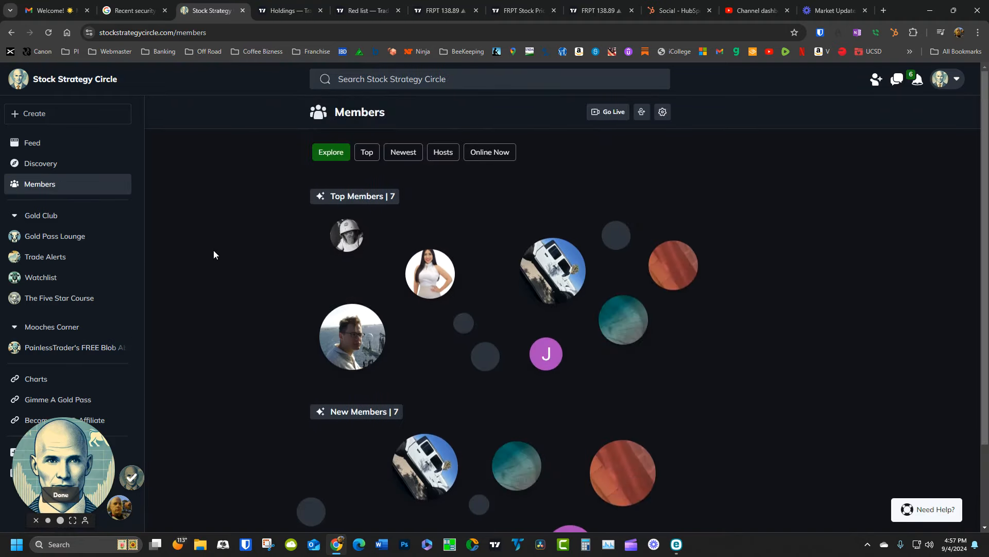
Visit Gold Pass Lounge, Trade Alerts, Watchlist, then The Five Star Course in turn.
click(55, 240)
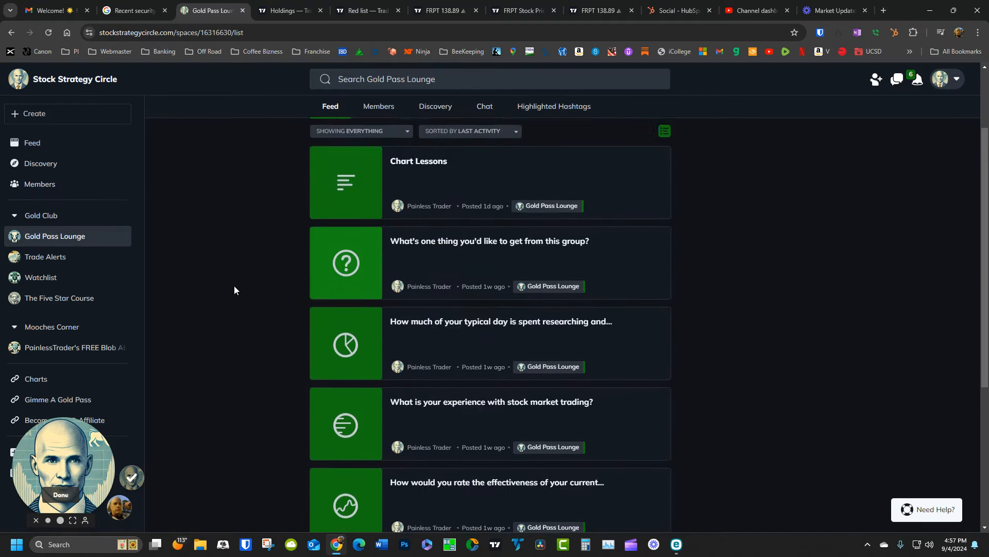
scroll(down, 3)
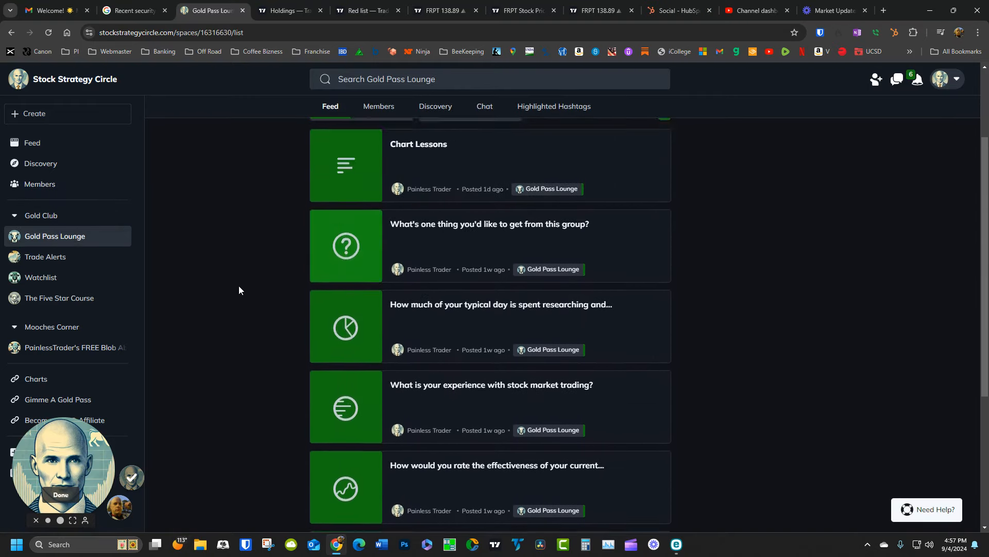
click(44, 257)
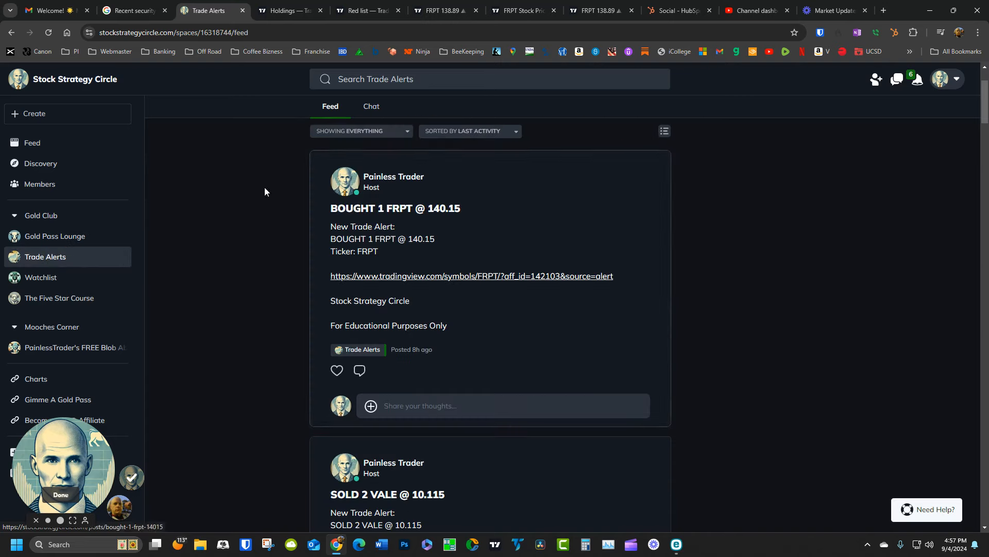
click(40, 277)
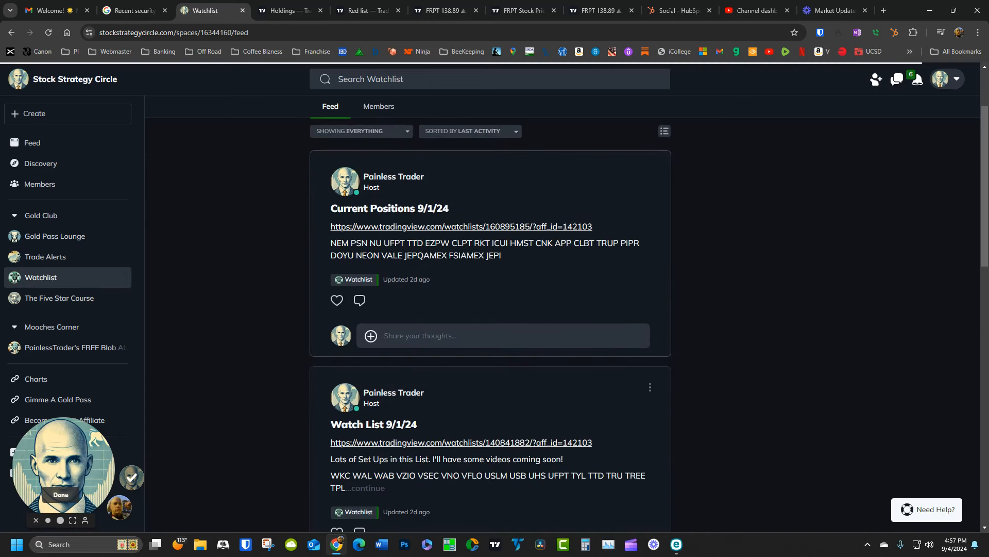
click(60, 301)
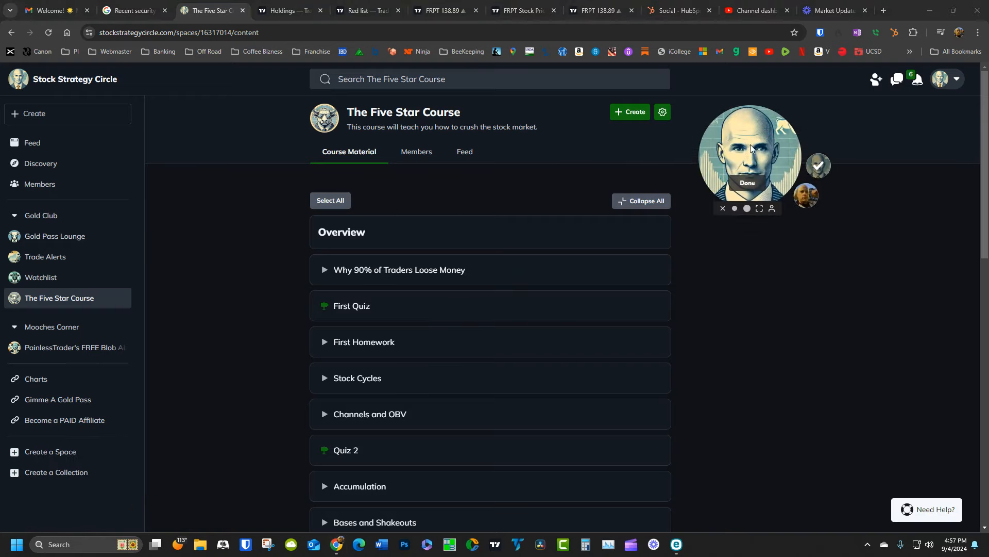
mouse_move(364, 342)
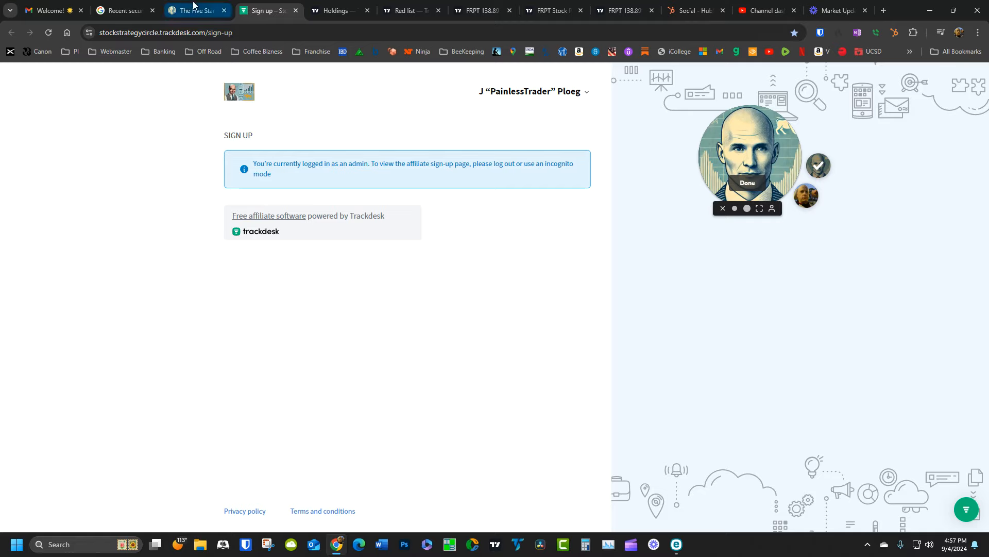
Switch away from the Trackdesk admin-only notice and back to the course tab.
click(195, 11)
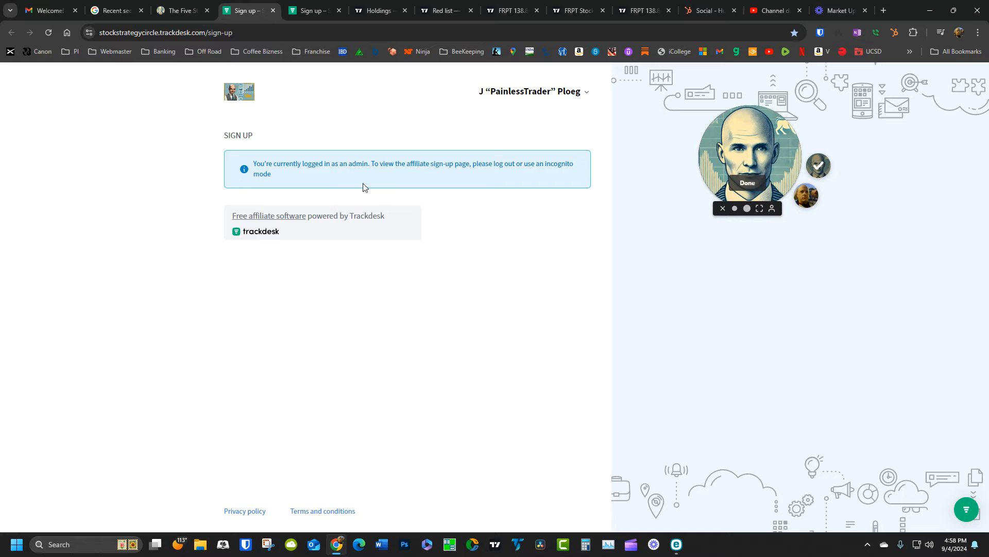
mouse_move(354, 177)
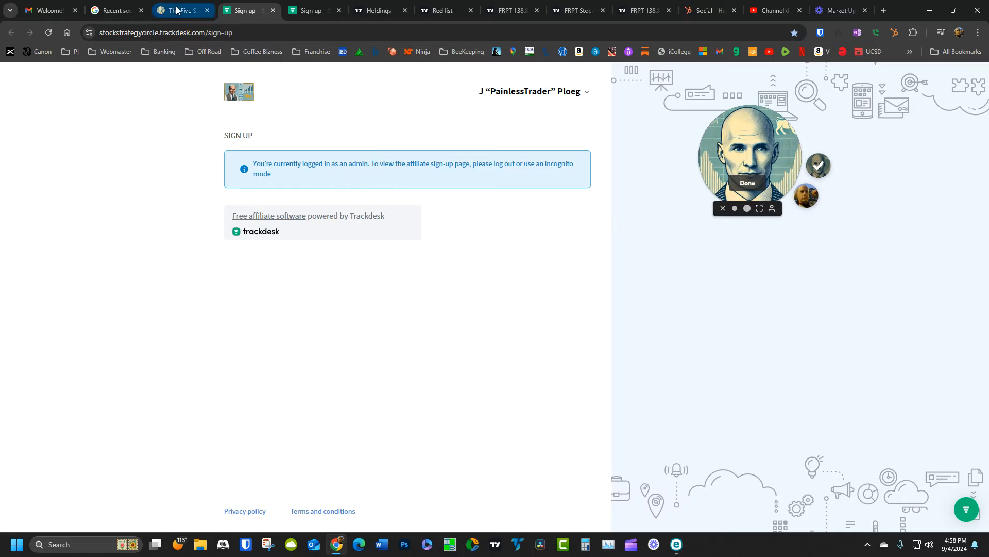
click(184, 10)
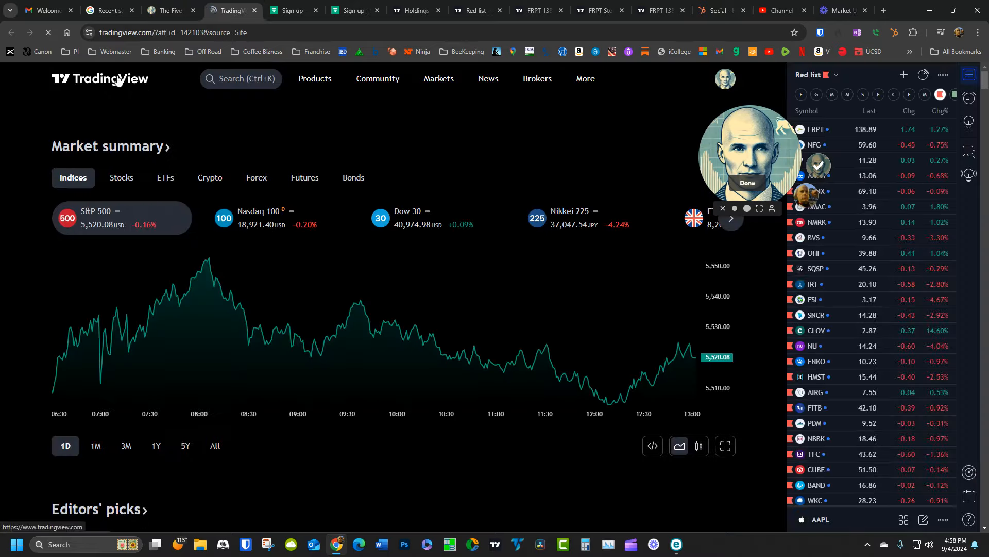
mouse_move(502, 366)
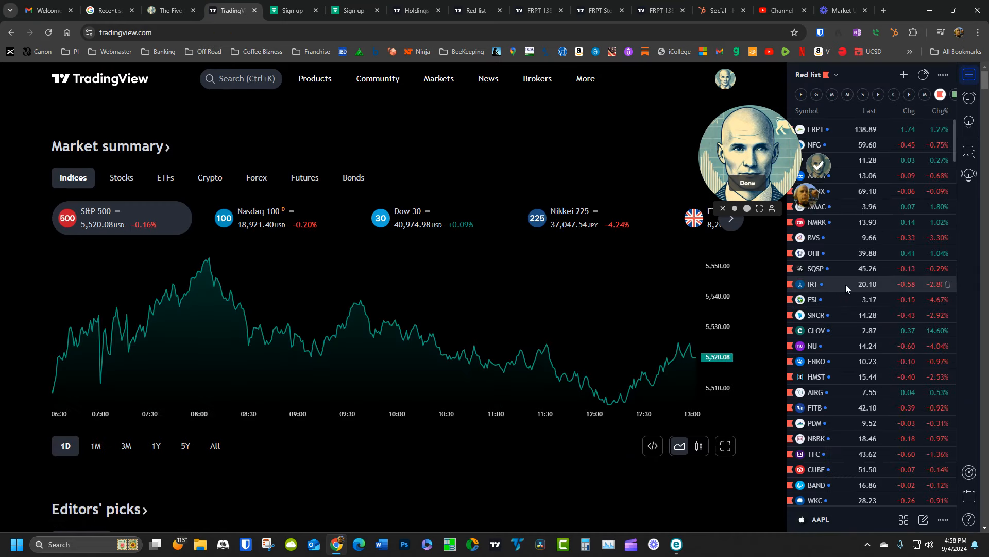
View IRT from the Red list watchlist, then return to The Five Star Course tab.
click(814, 284)
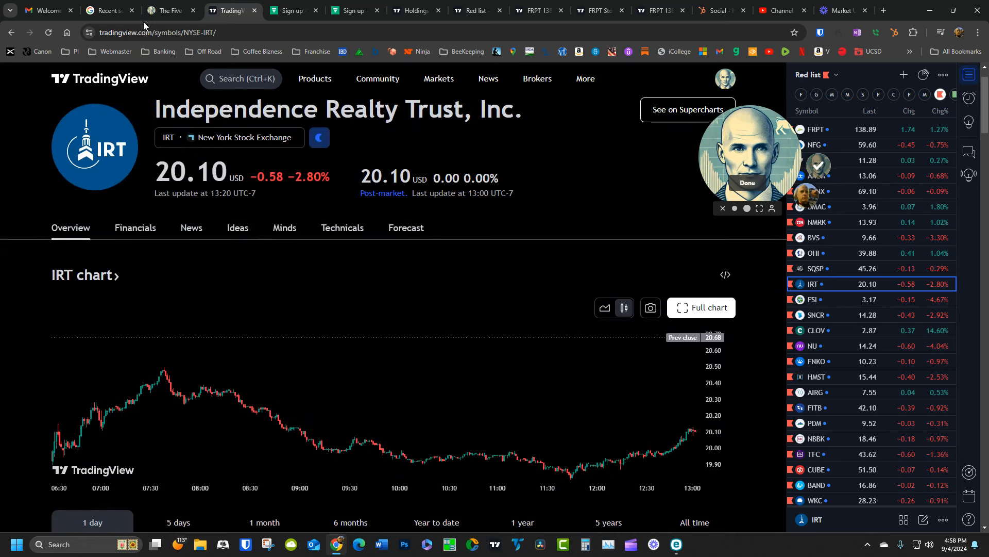
click(169, 11)
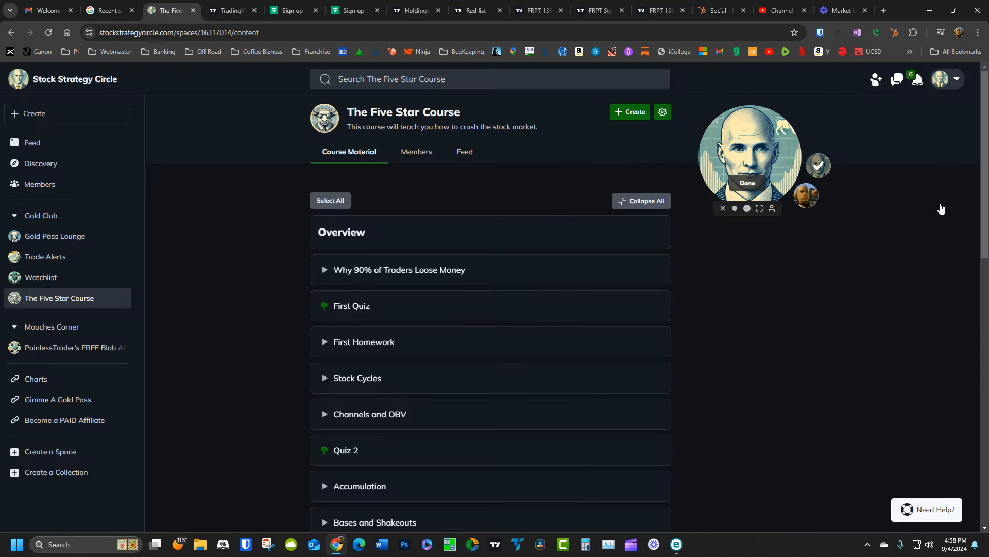
mouse_move(872, 254)
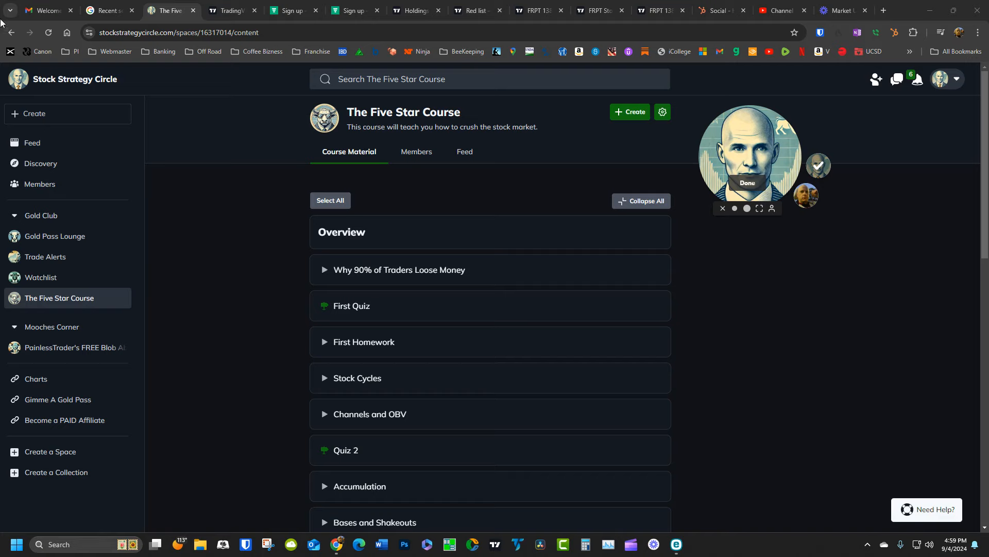
Go to Trade Alerts and bring up the BOUGHT 1 FRPT @ 140.15 post.
click(44, 256)
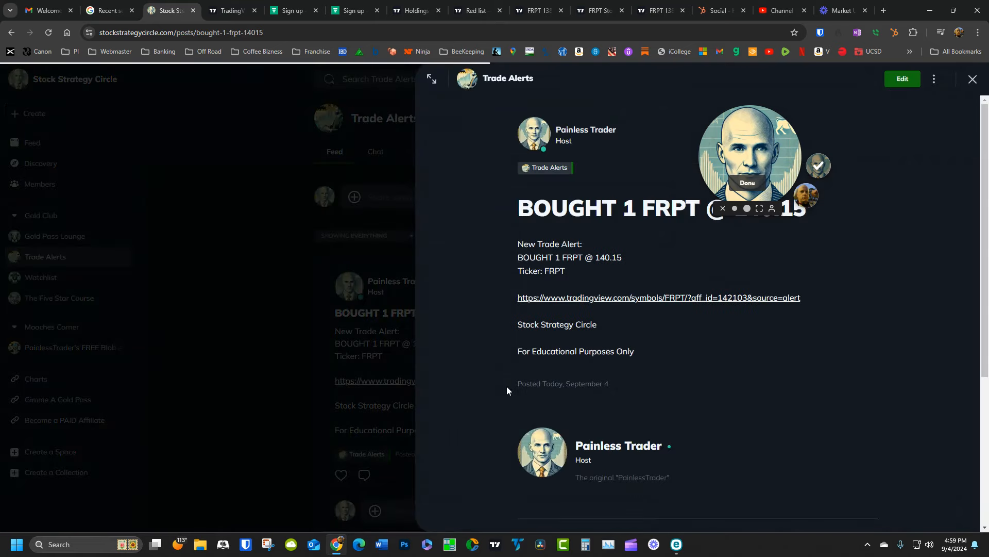
mouse_move(653, 296)
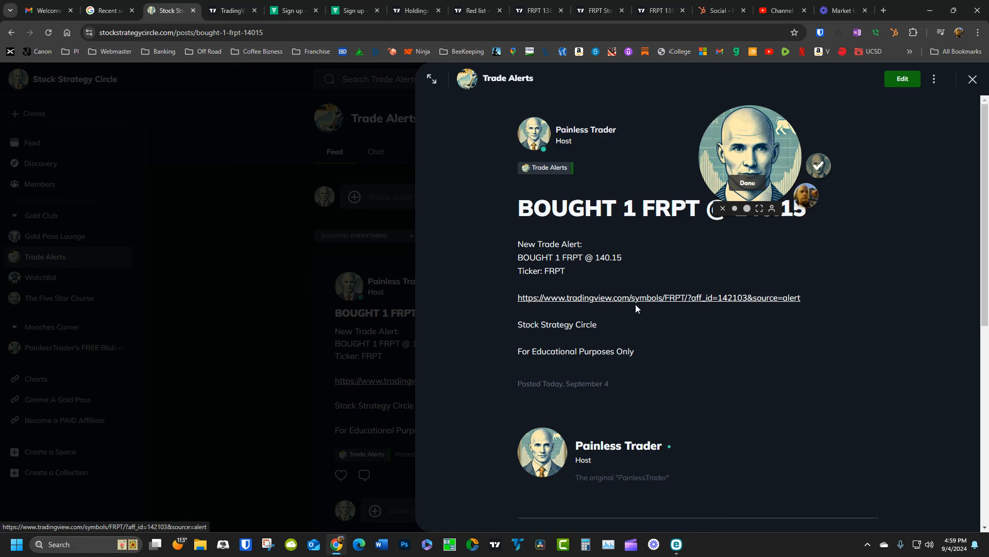
Follow the post's tradingview.com link to the Freshpet FRPT overview at 138.89.
click(659, 297)
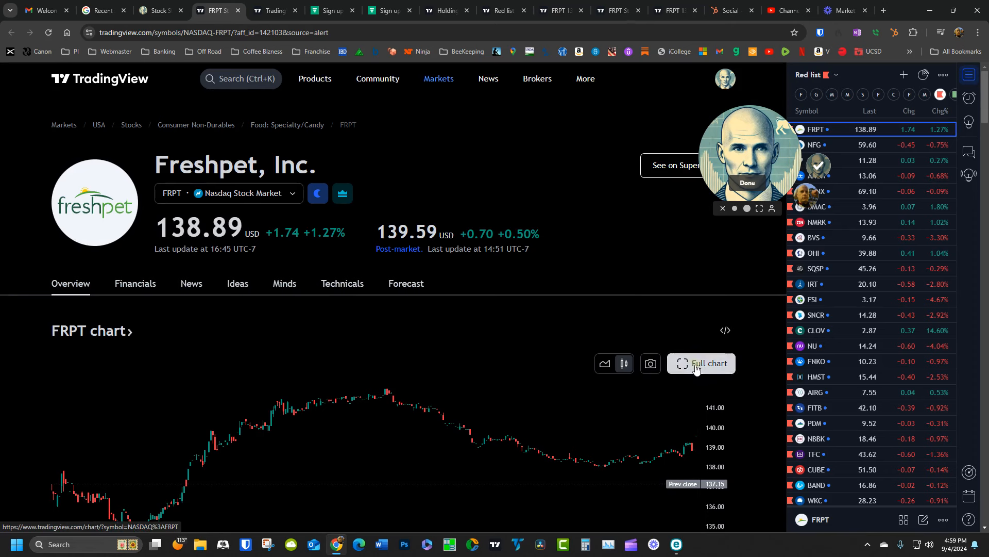
View the full multi-panel FRPT chart layout in TradingView, then return to the alert post.
click(699, 363)
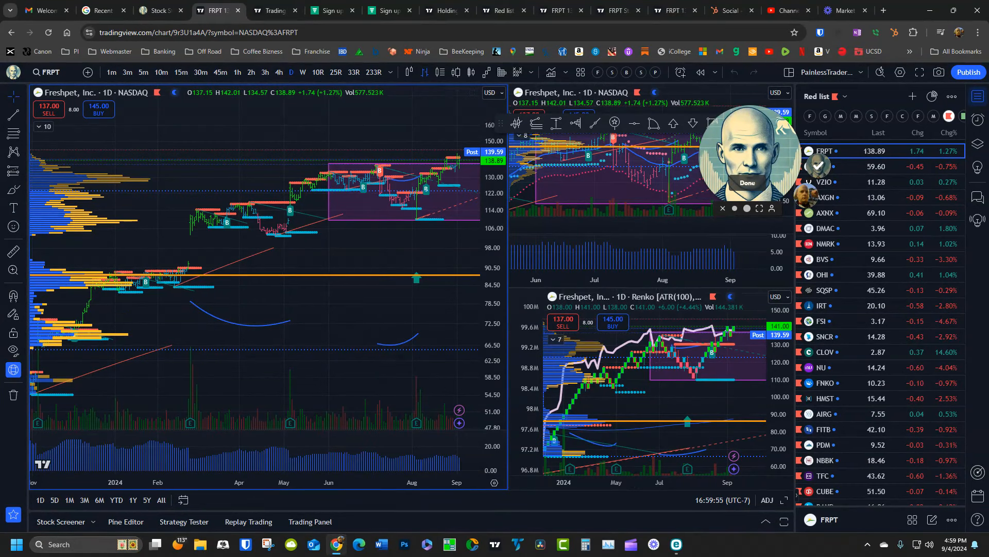
click(155, 11)
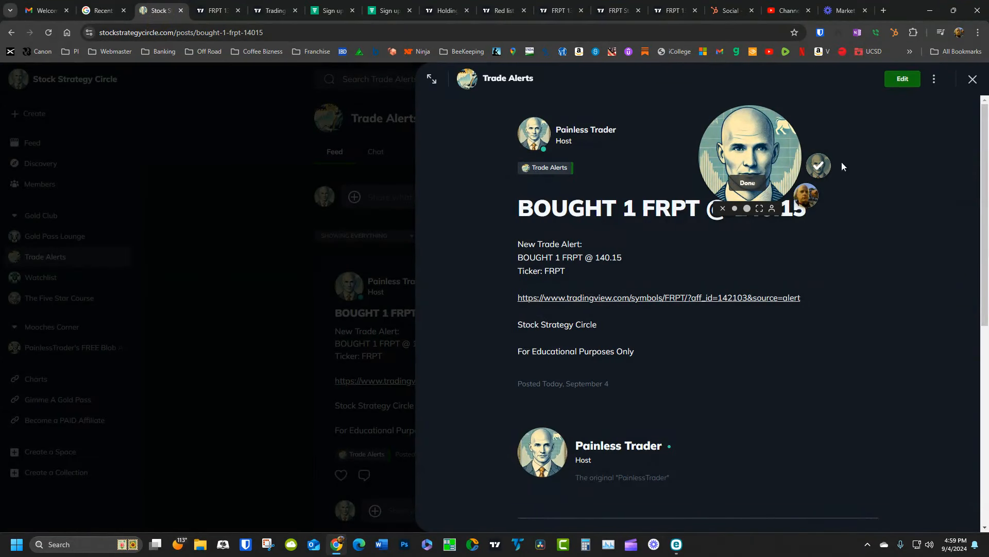
Close the expanded FRPT alert post to return to the Trade Alerts feed.
click(972, 80)
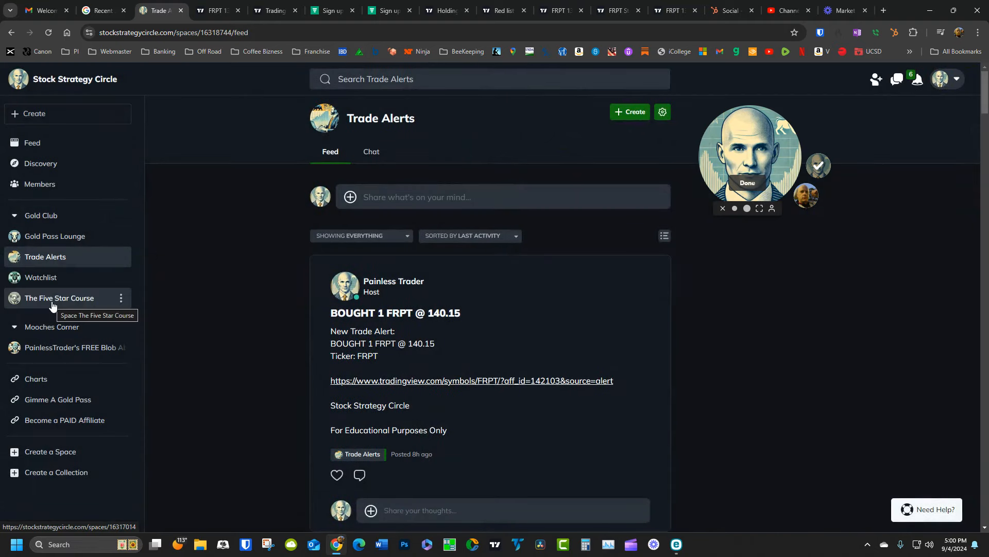
mouse_move(288, 288)
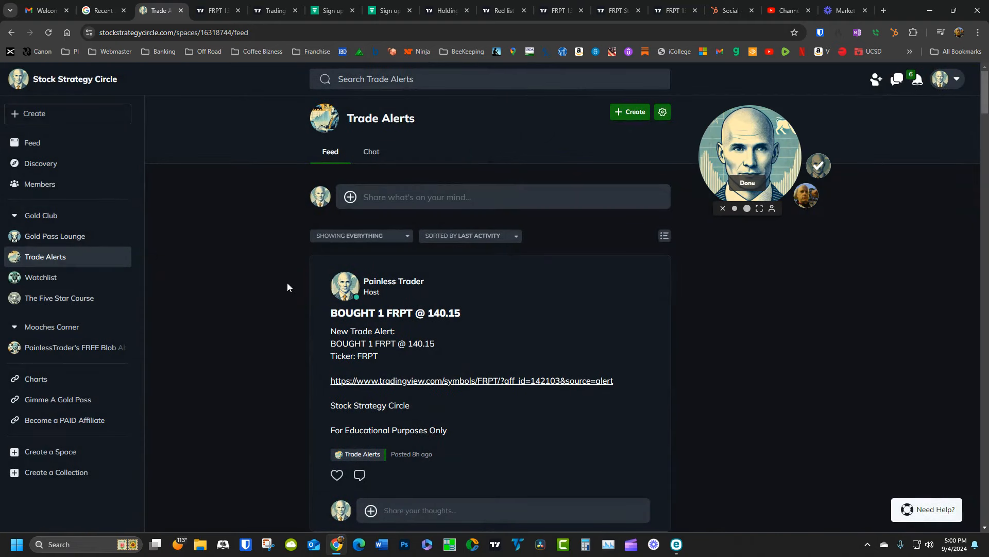